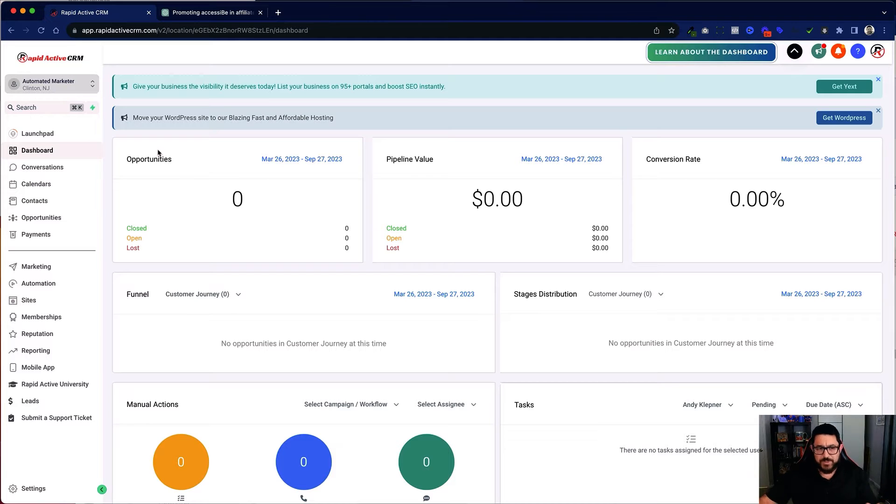
Reach page 2 of the Sites funnel list and select the 12. Accessibility Funnel.
left_click(28, 299)
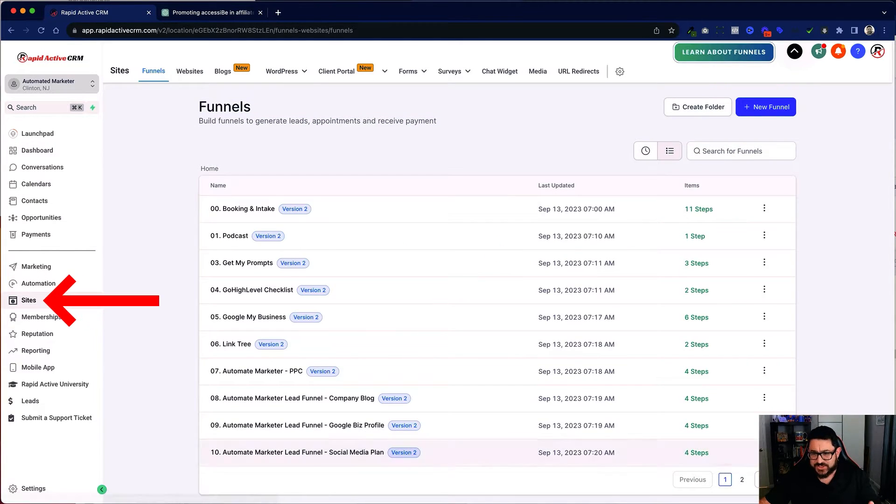
left_click(741, 343)
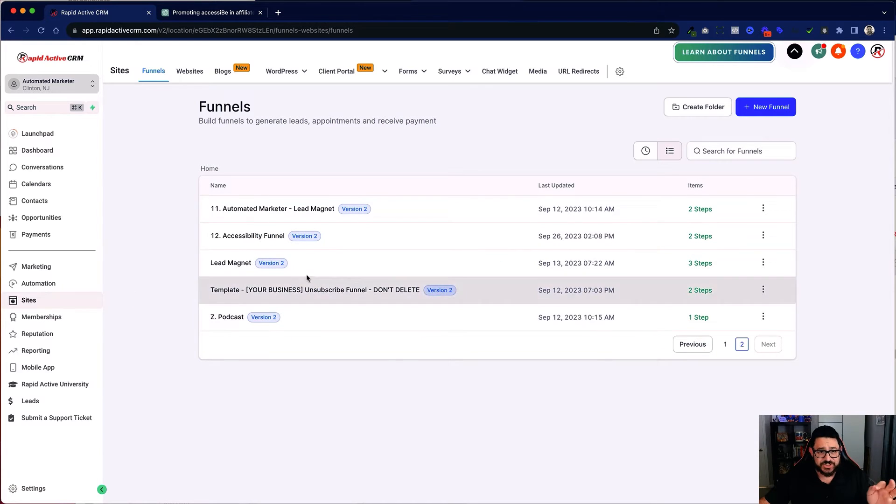
left_click(246, 236)
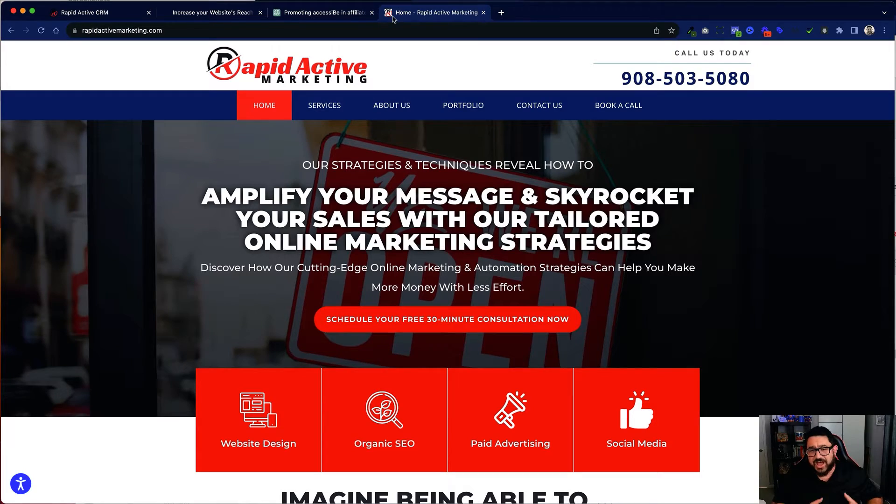
mouse_move(151, 296)
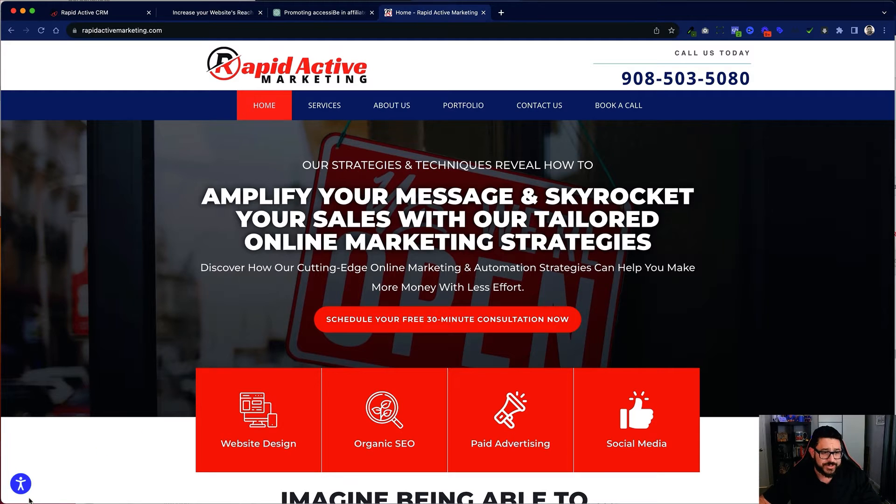
Show the accessibility widget panel and look through its profiles and content adjustments.
left_click(21, 484)
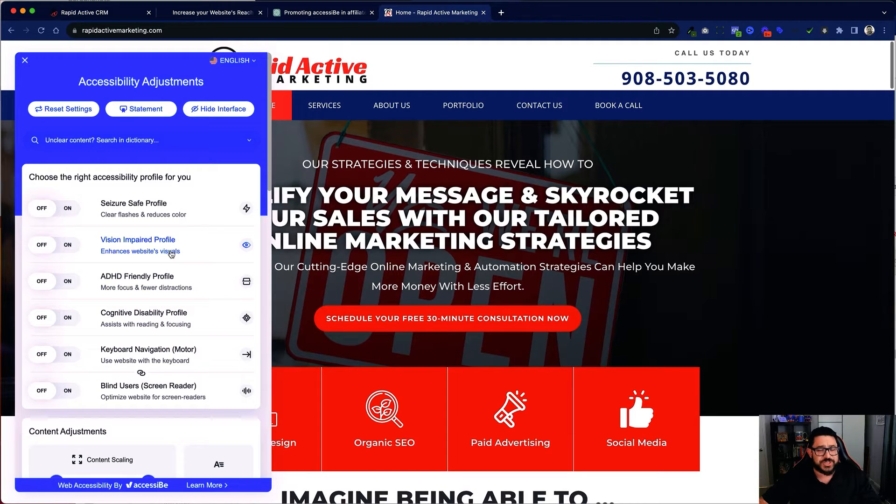
mouse_move(192, 216)
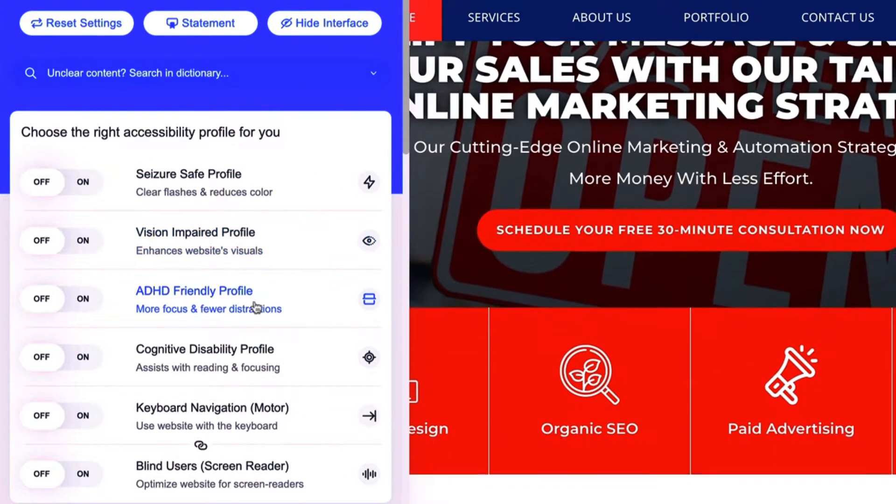
scroll("down", 3)
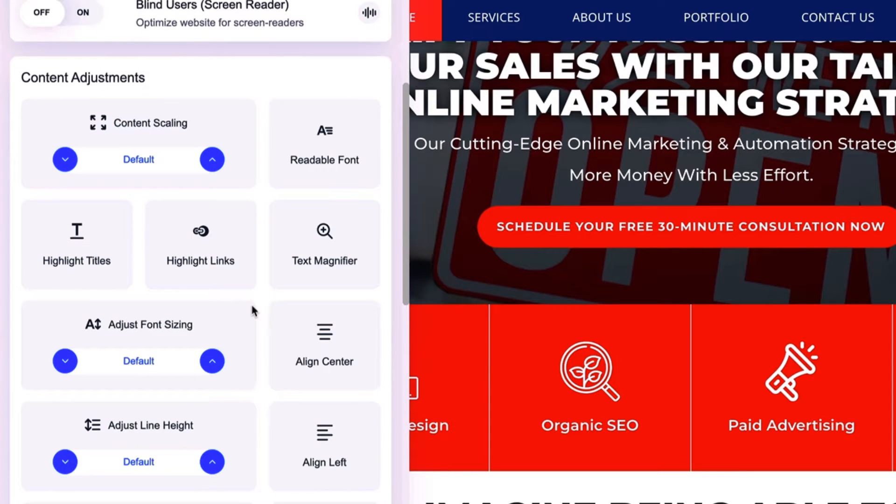
scroll("up", 3)
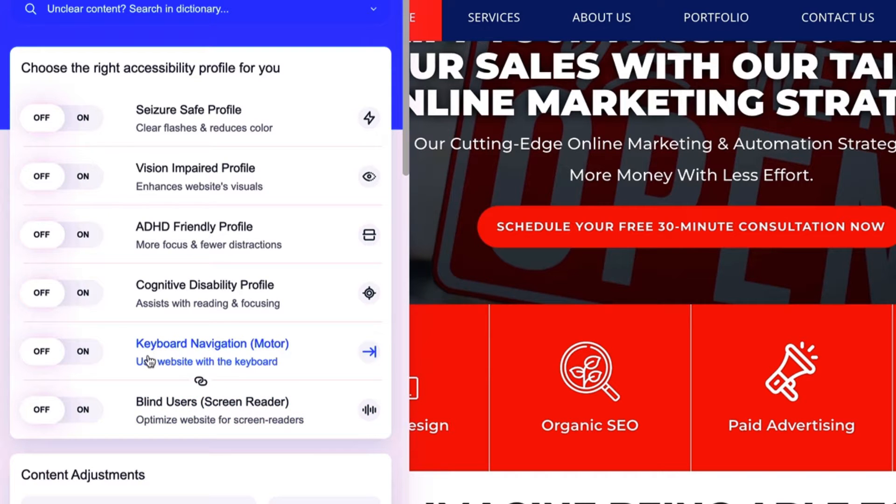
mouse_move(189, 317)
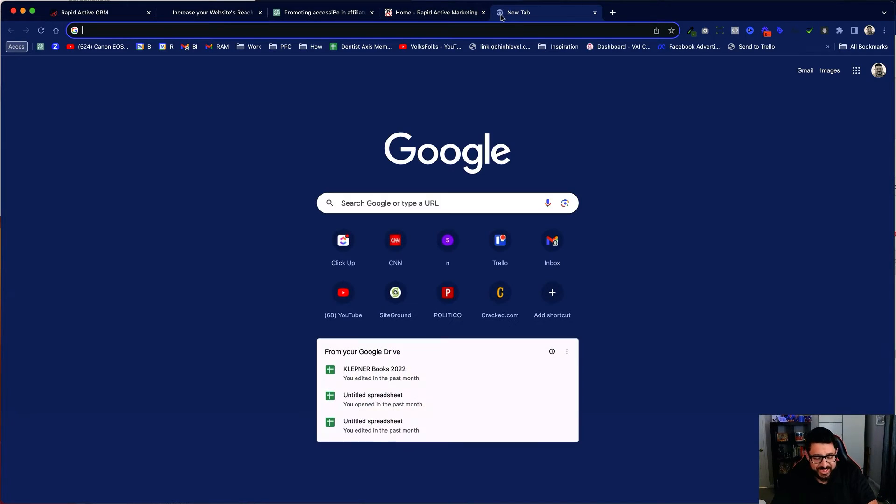
Load accessibe.com in a new tab and go to the LOGIN page.
type("accessibe.com")
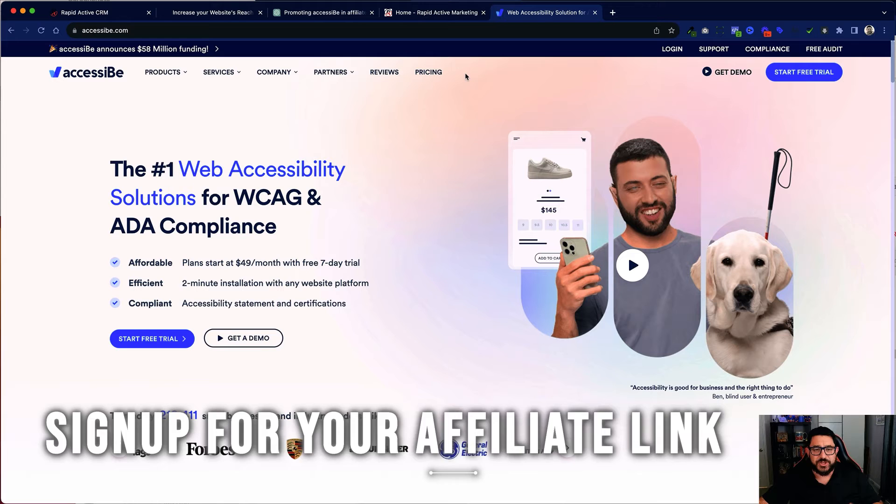
left_click(330, 72)
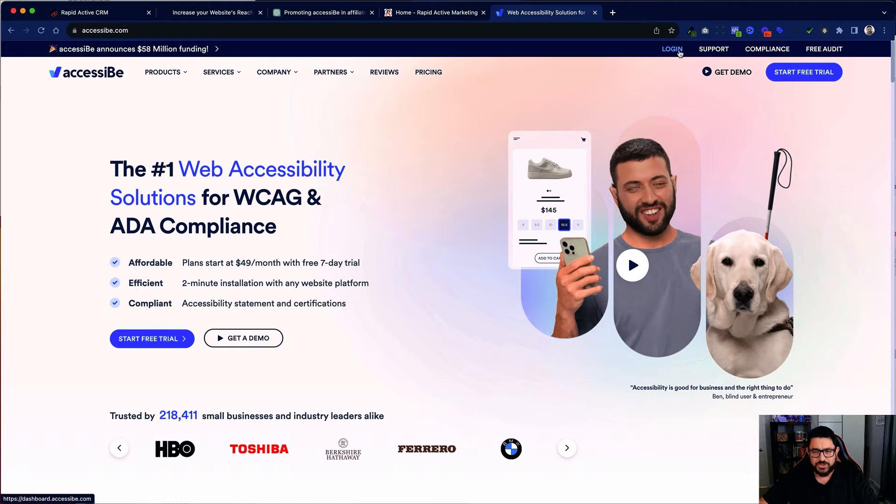
left_click(672, 49)
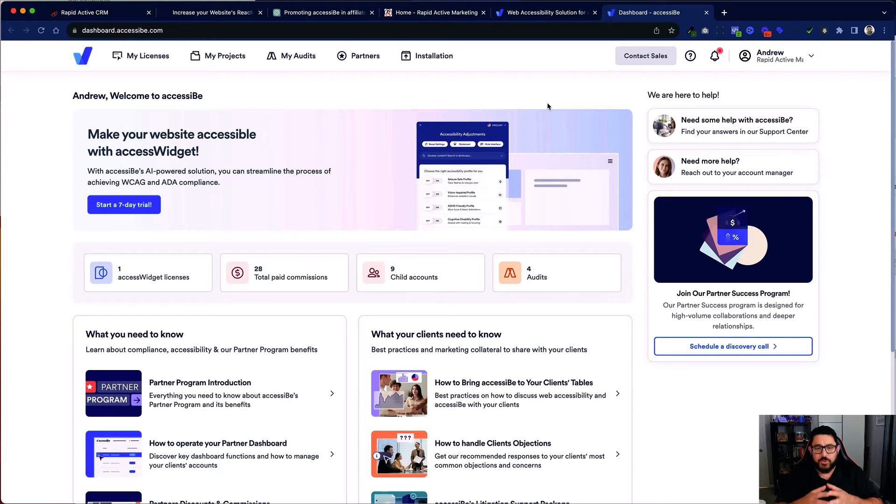
mouse_move(586, 192)
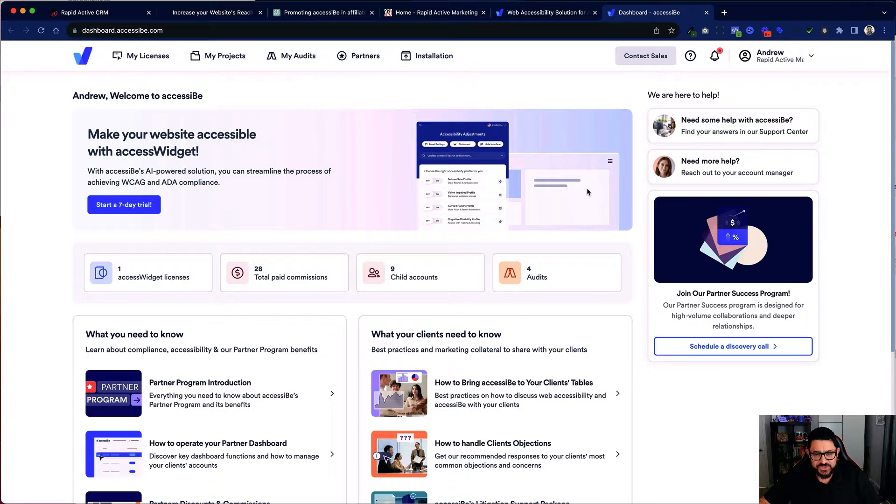
Browse the partner dashboard resource cards, then switch back to the Rapid Active CRM tab.
scroll("down", 3)
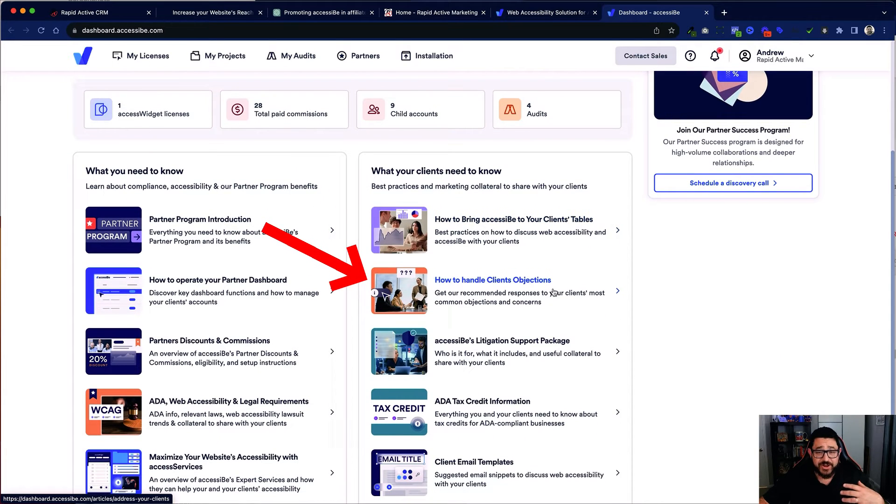
scroll("down", 3)
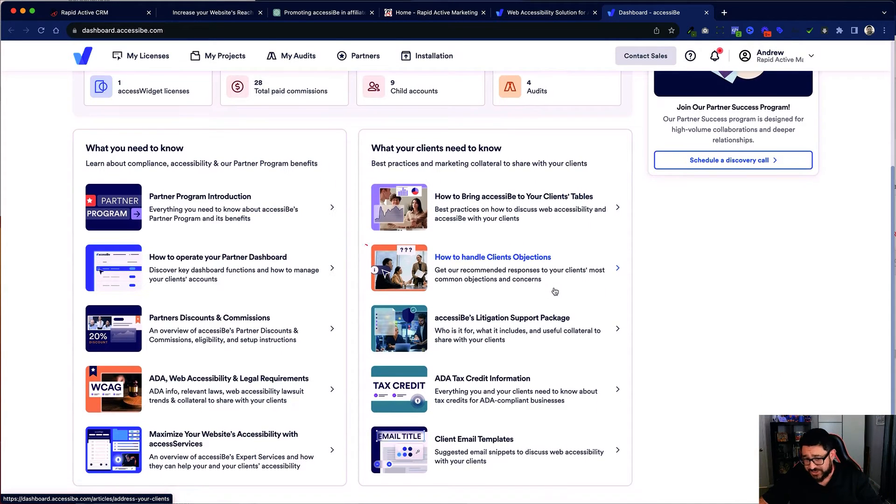
scroll("down", 3)
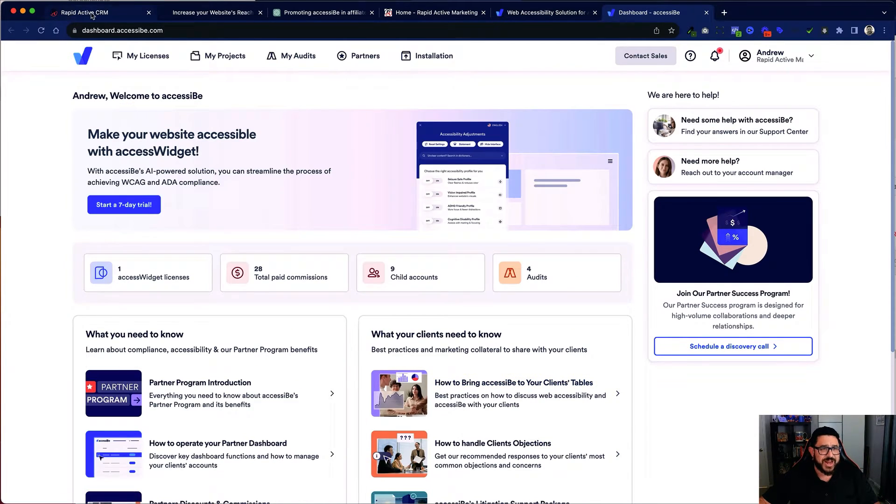
left_click(86, 13)
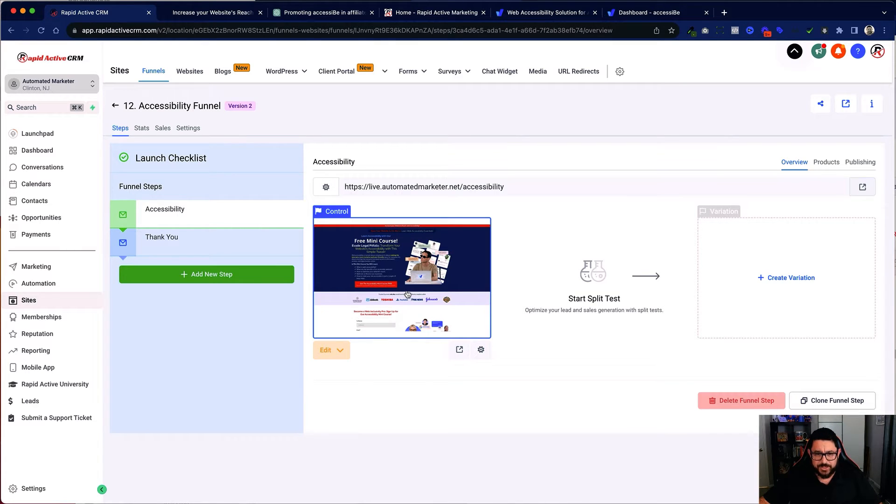
Edit the Accessibility step's Control page in the page builder.
left_click(325, 350)
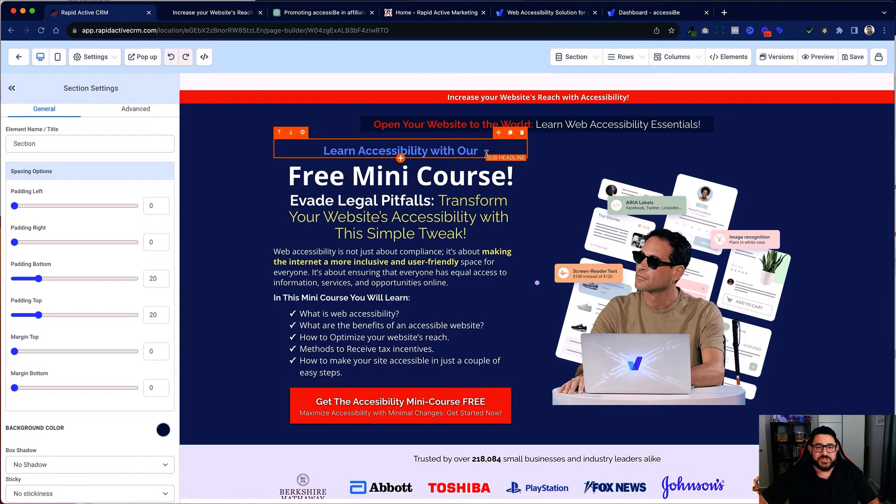
left_click(452, 124)
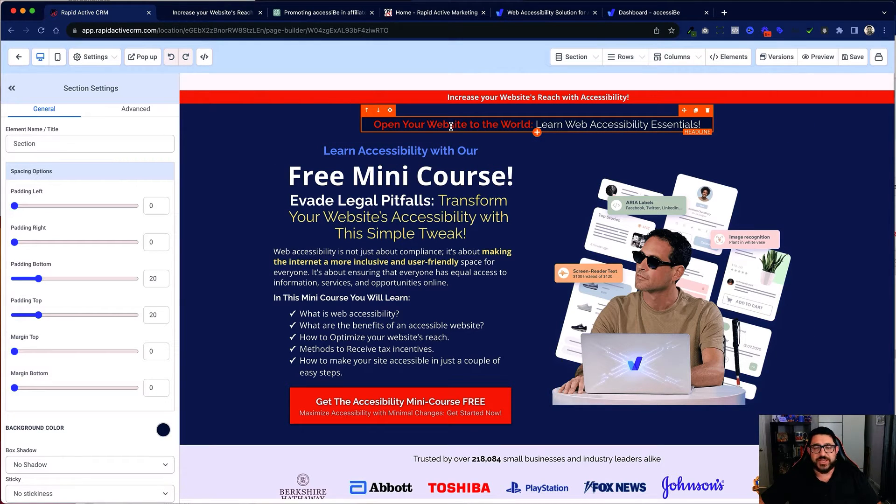
mouse_move(688, 118)
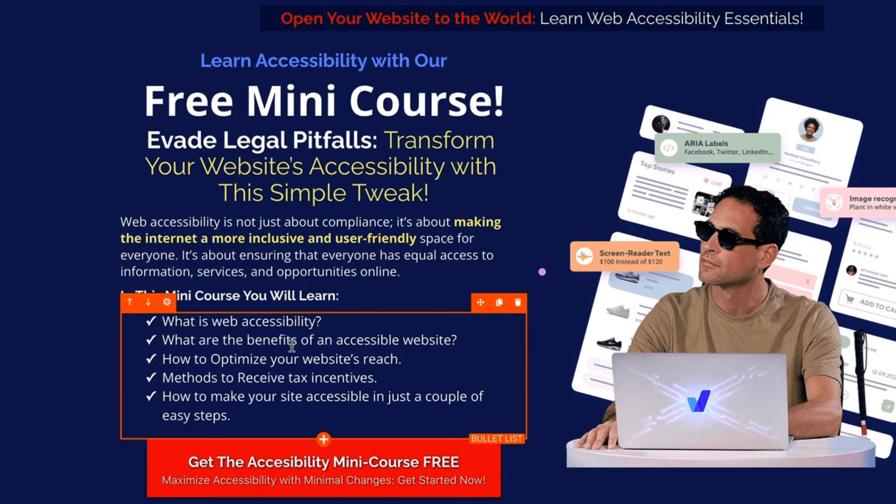
left_click(323, 462)
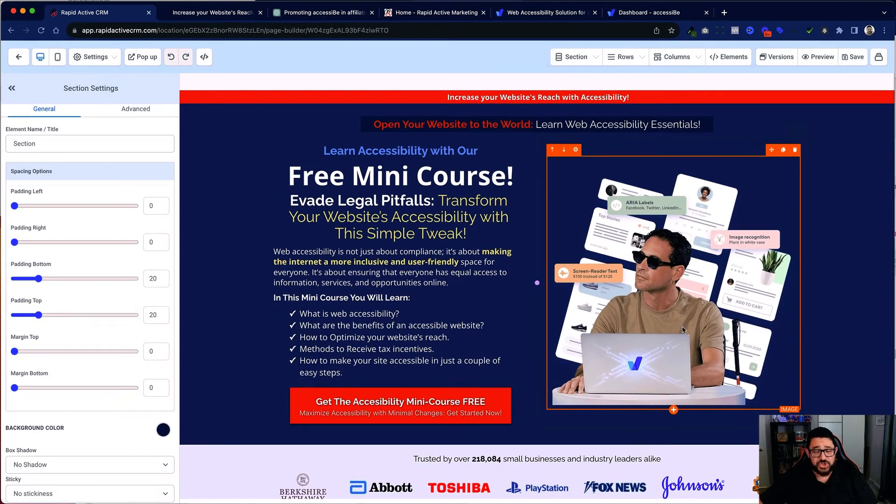
scroll("down", 3)
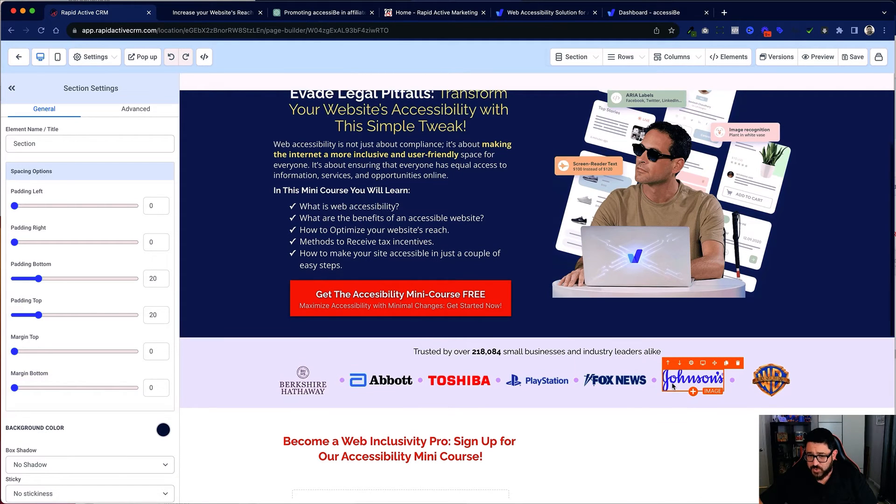
scroll("down", 3)
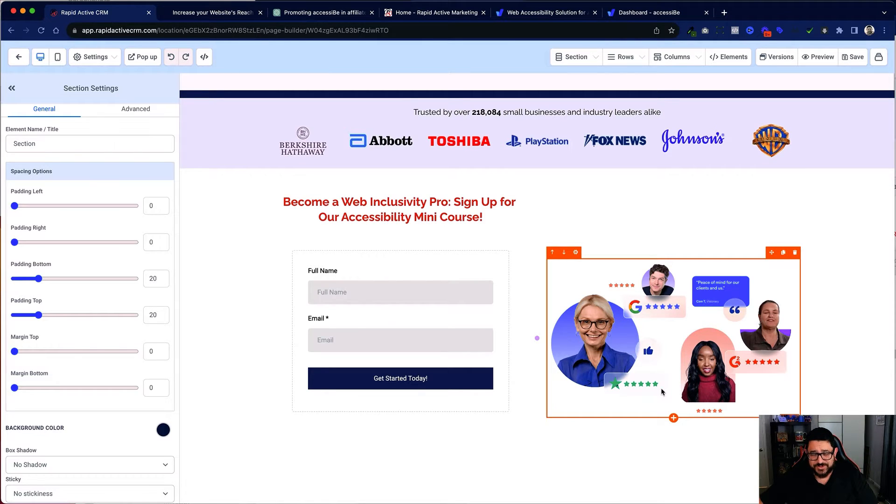
scroll("down", 3)
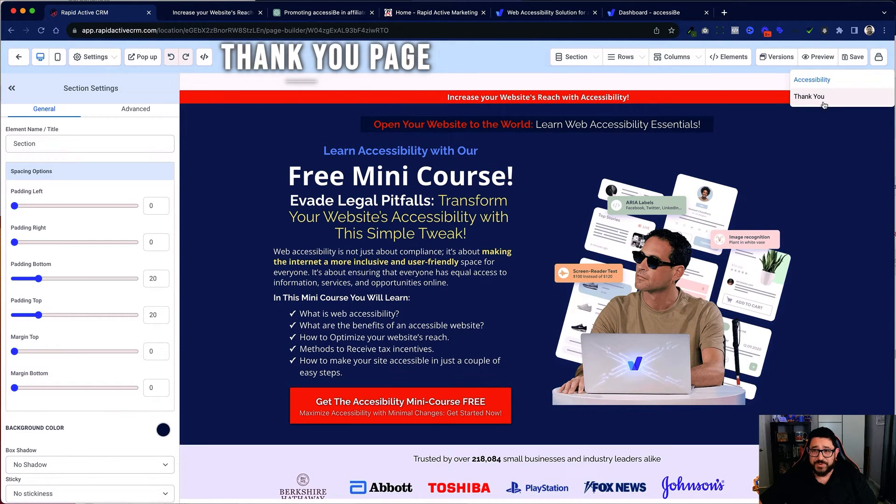
Review the Thank You page's subheadline and 'Learn More About accesiBe!' button, then exit the builder.
left_click(809, 96)
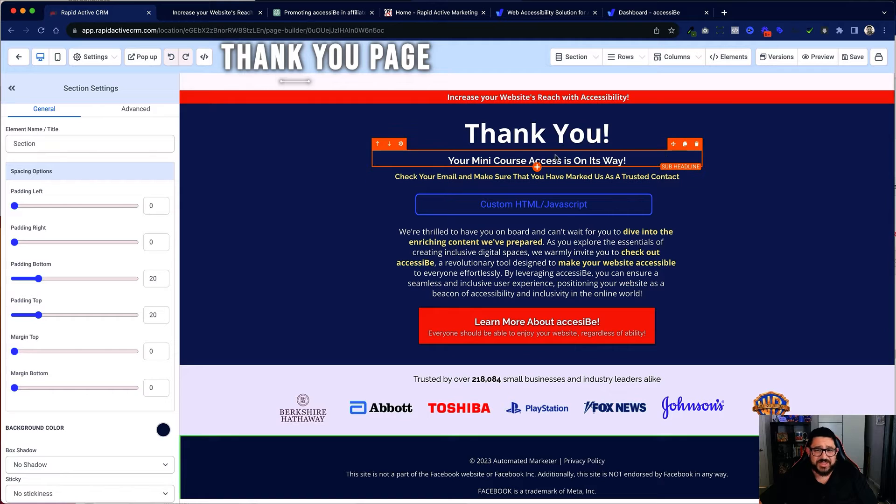
left_click(532, 205)
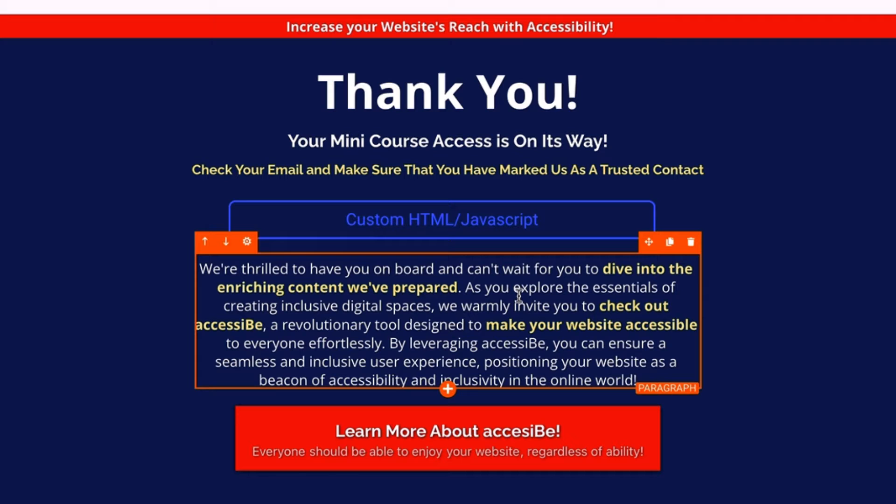
left_click(447, 431)
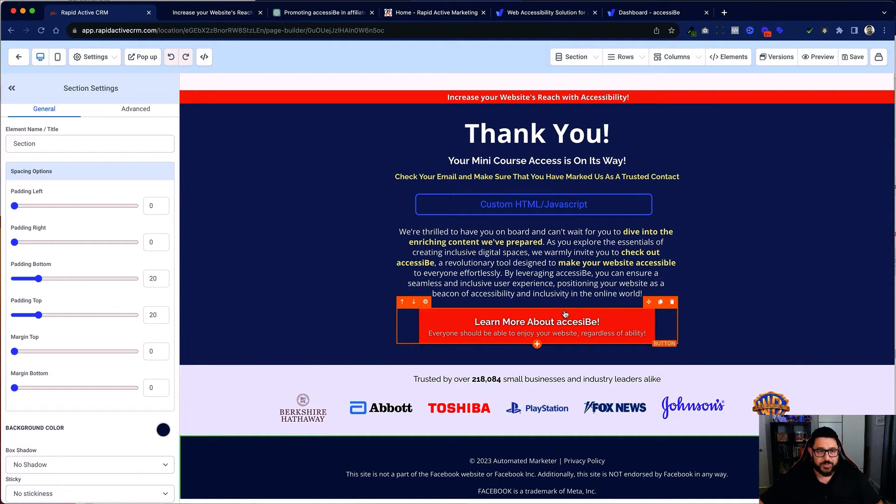
mouse_move(565, 314)
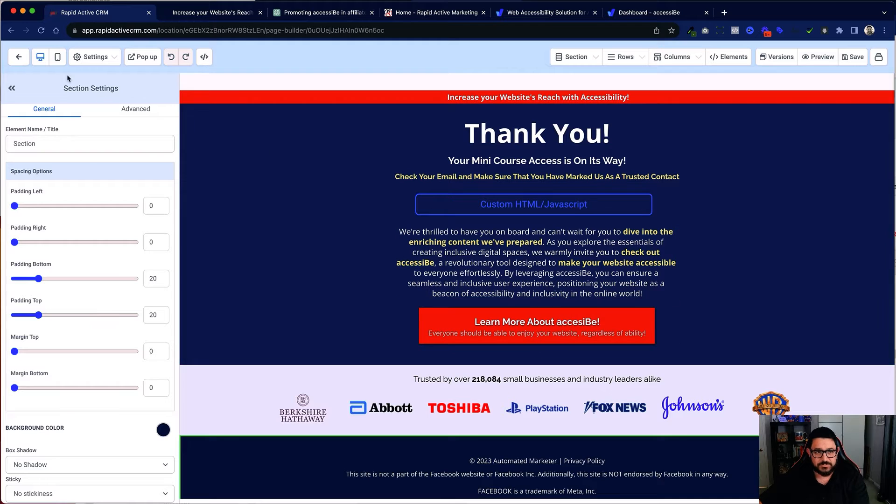
left_click(19, 57)
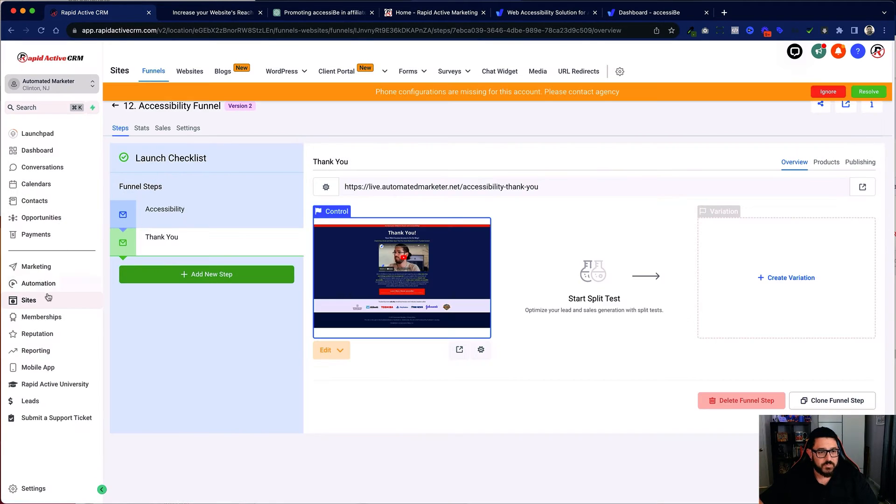
Go to Memberships > Courses > Products and view the Accessibility Course outline.
left_click(41, 316)
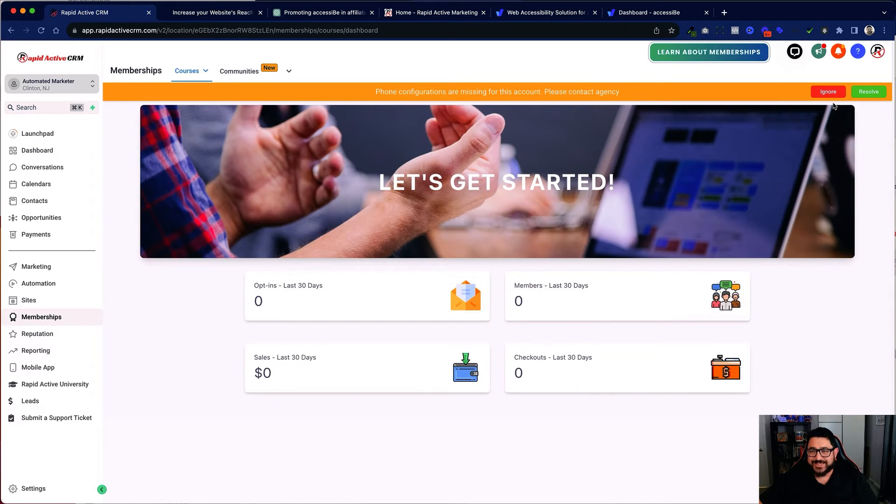
left_click(187, 70)
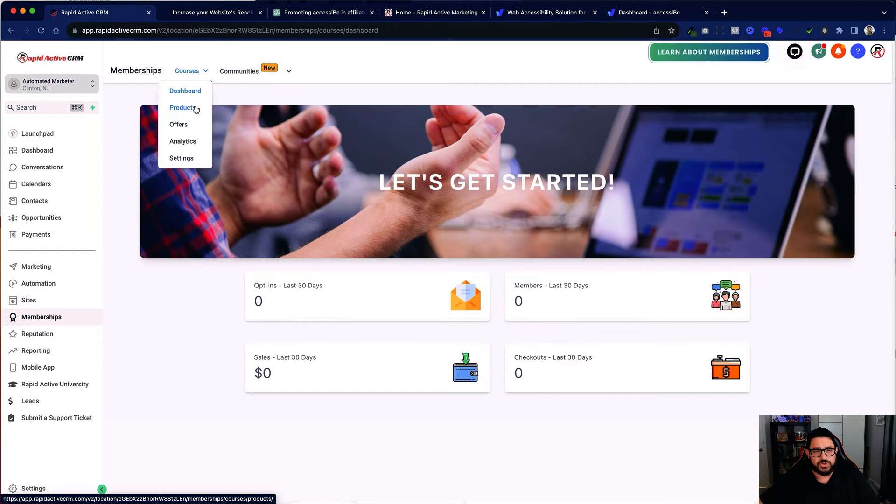
left_click(183, 107)
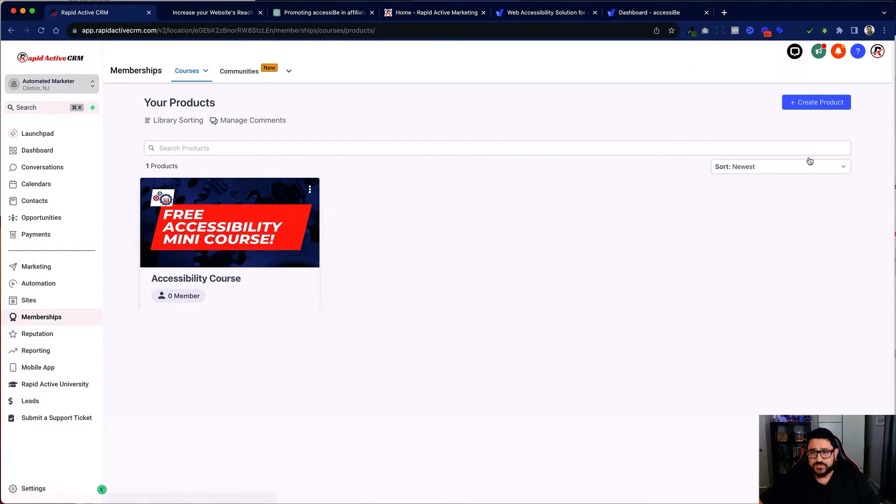
left_click(230, 222)
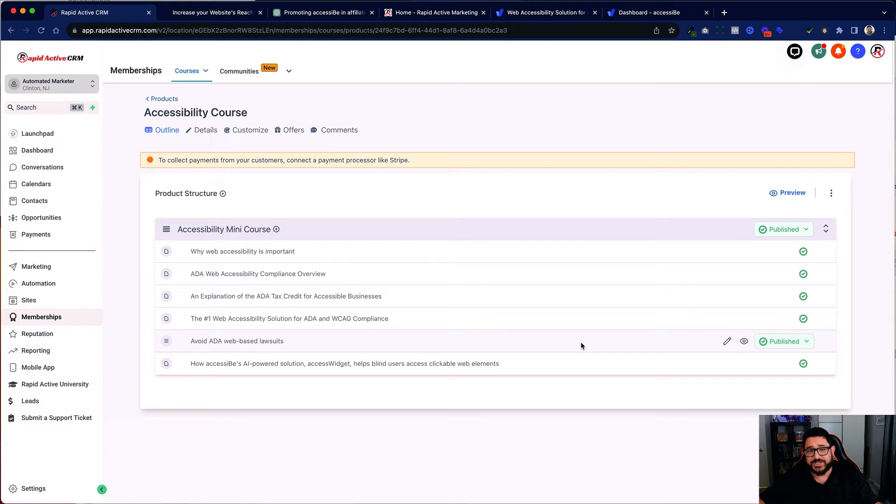
mouse_move(657, 49)
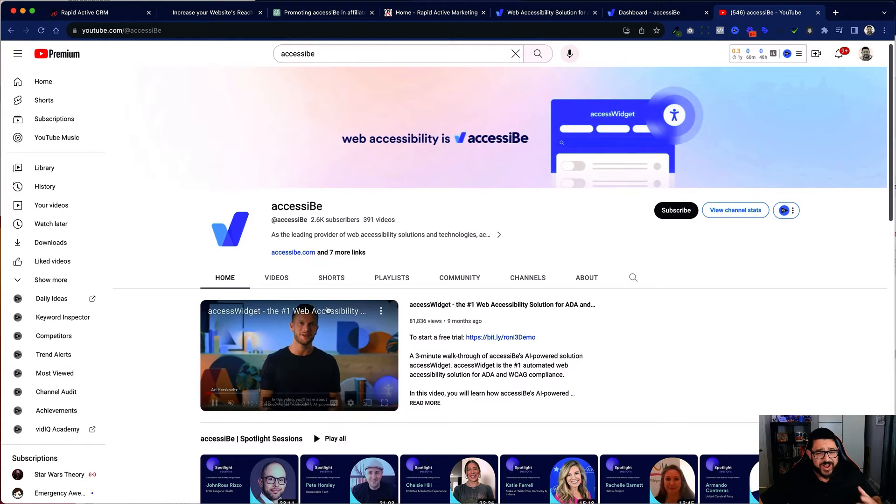
Browse the accessiBe channel's Videos grid to find the accessWidget demo.
left_click(276, 278)
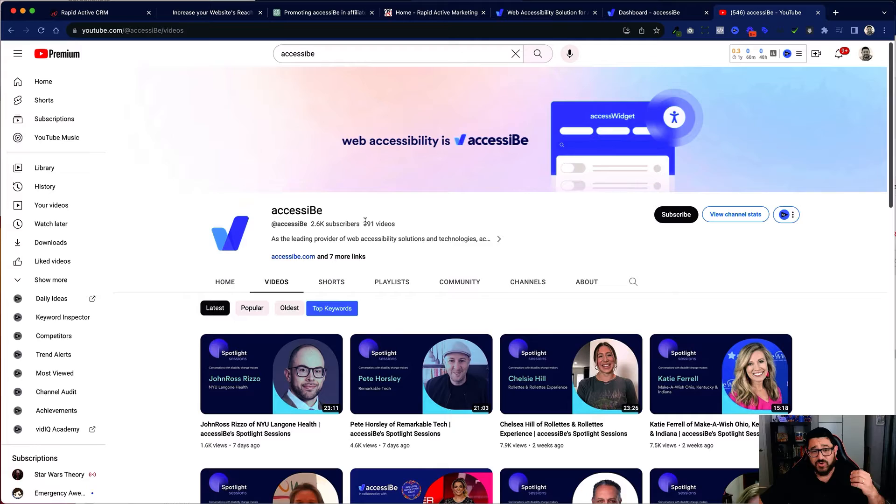
scroll("down", 3)
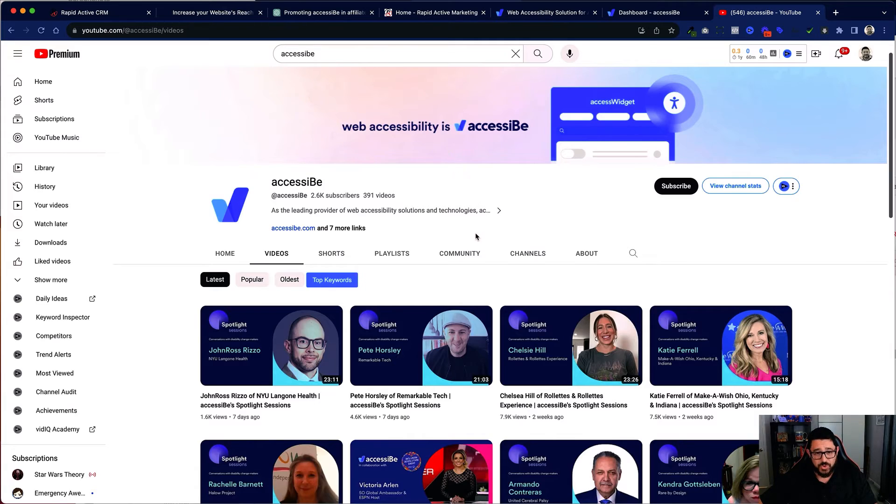
scroll("down", 3)
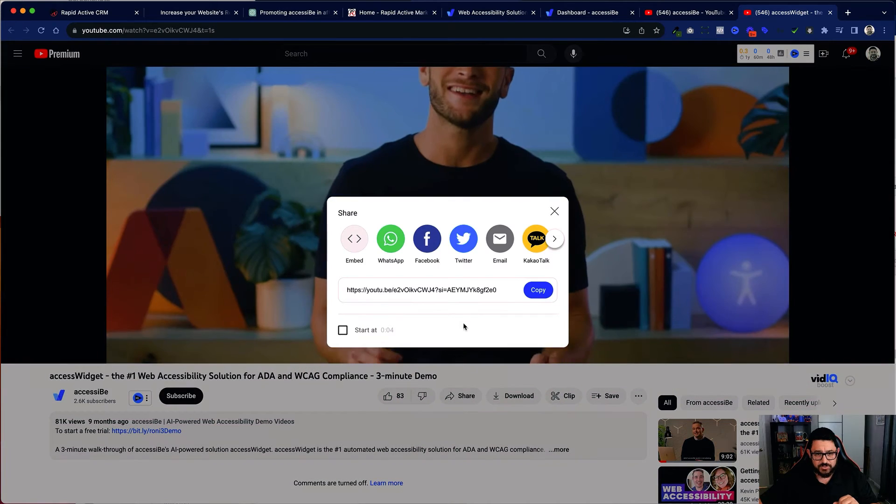
Reveal the demo video's iframe embed code and return to the course outline tab.
left_click(353, 238)
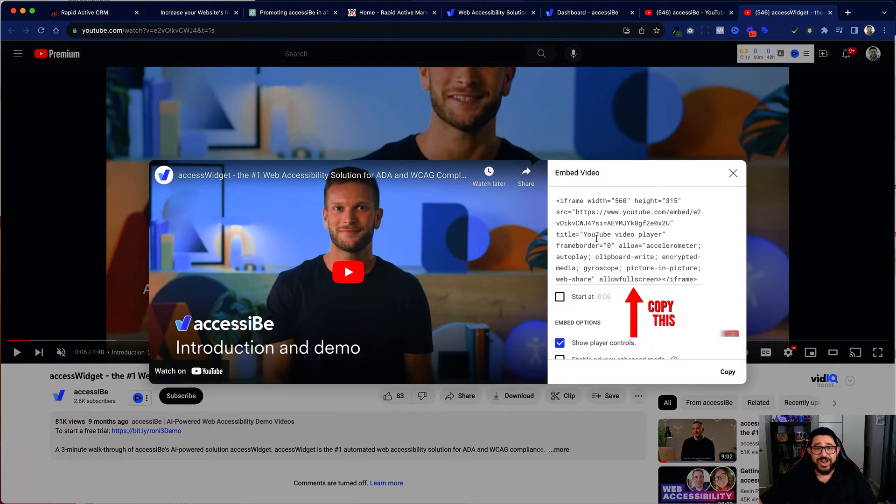
left_click(86, 12)
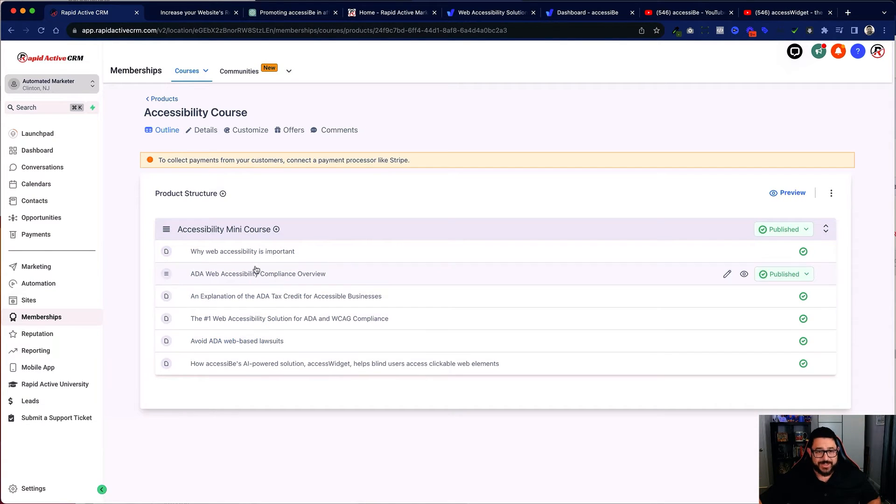
Review the lesson's Post Details and Body editor with its embedded YouTube video and description.
left_click(242, 251)
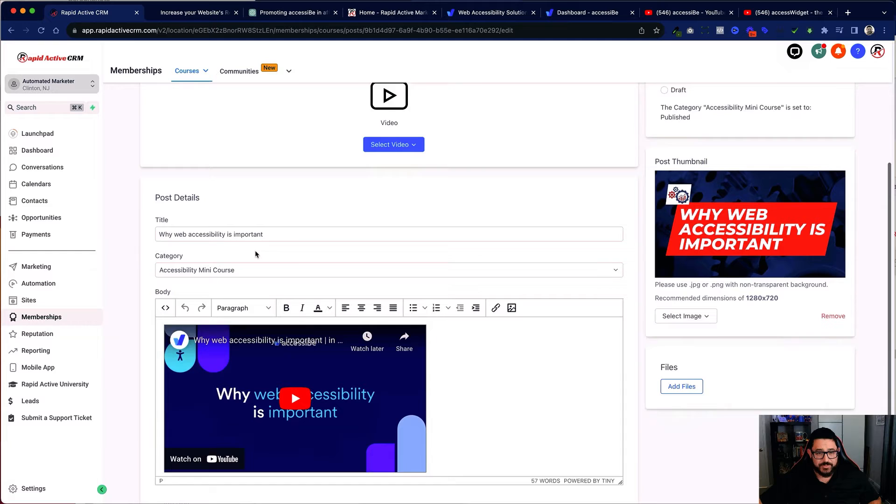
scroll("down", 3)
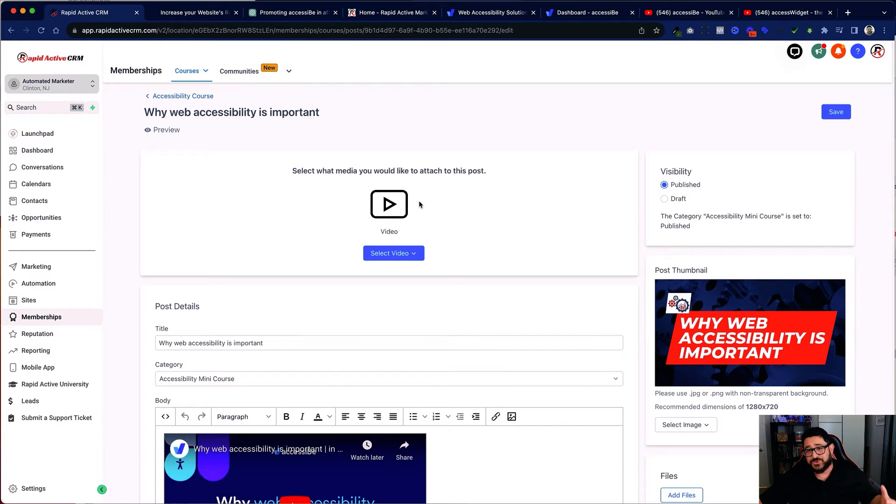
scroll("down", 3)
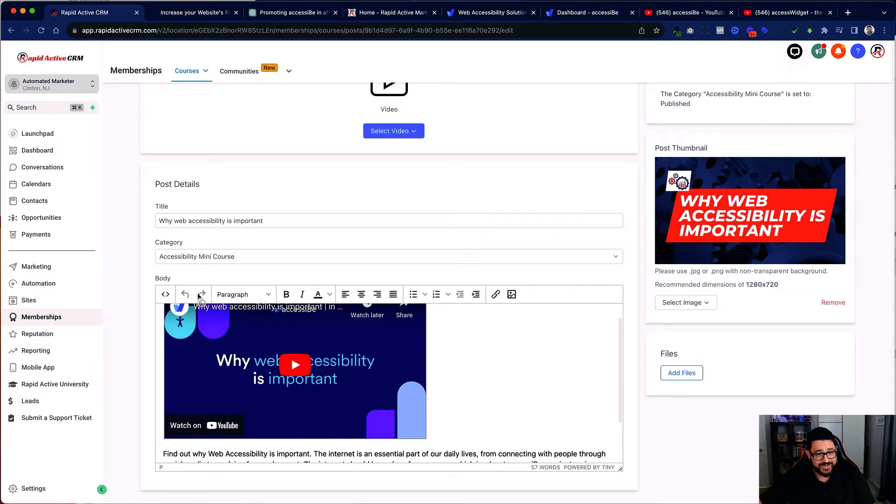
left_click(166, 294)
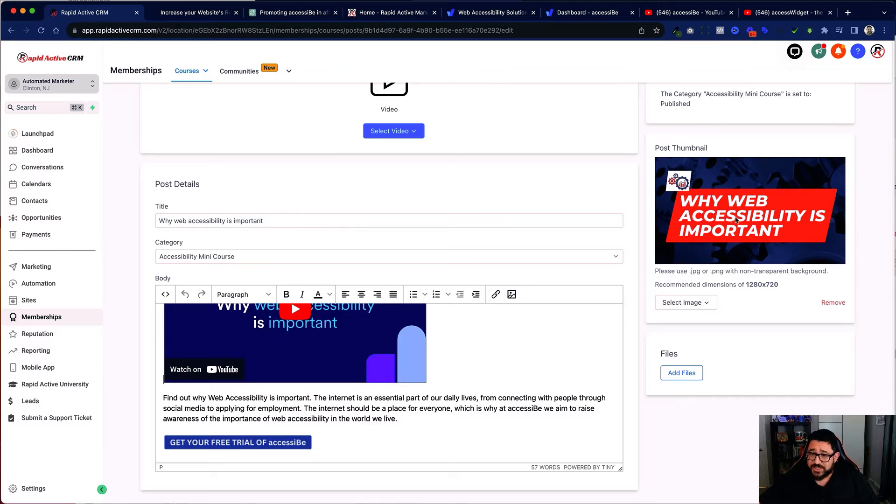
scroll("up", 3)
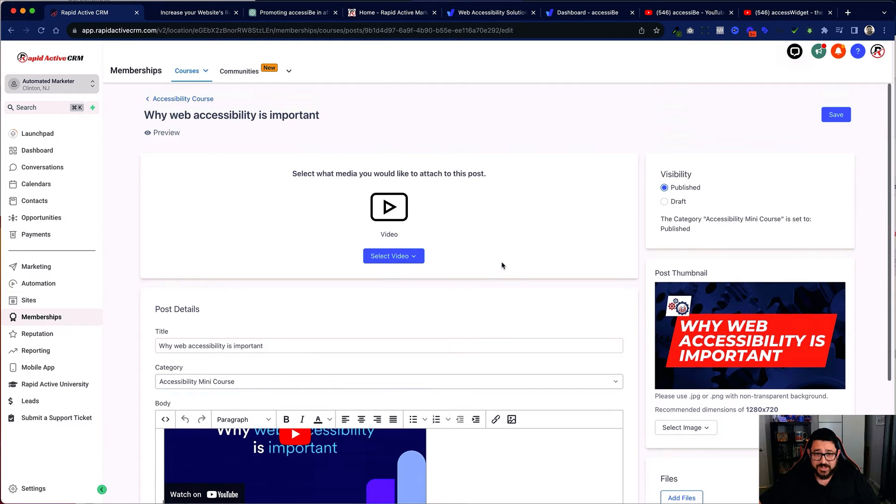
Preview the lesson as a member, play its video and test the GET YOUR FREE TRIAL link to accessiBe.
left_click(166, 133)
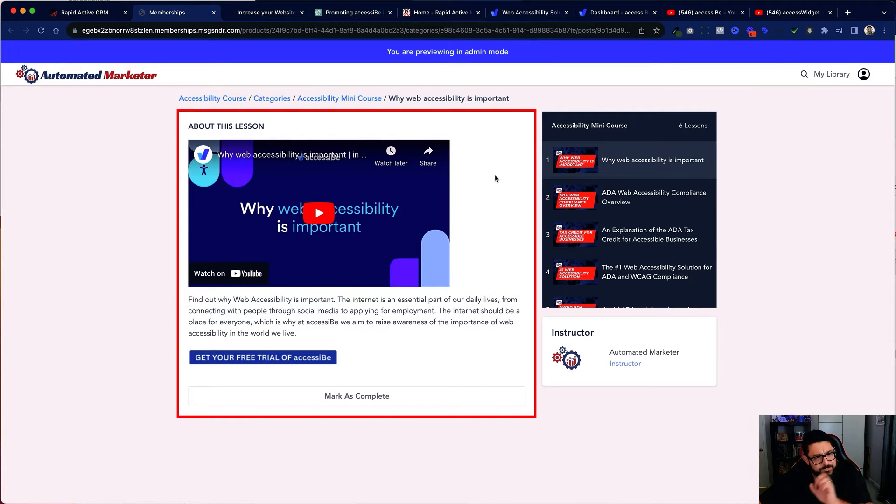
left_click(318, 213)
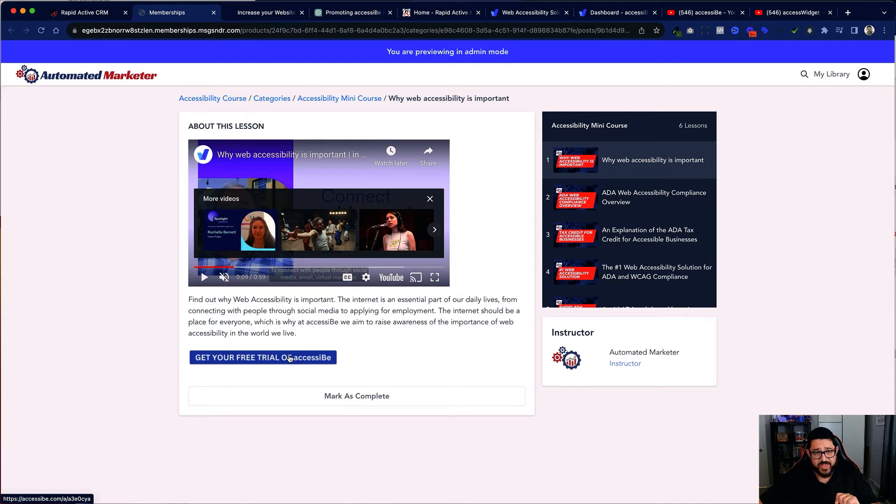
left_click(263, 358)
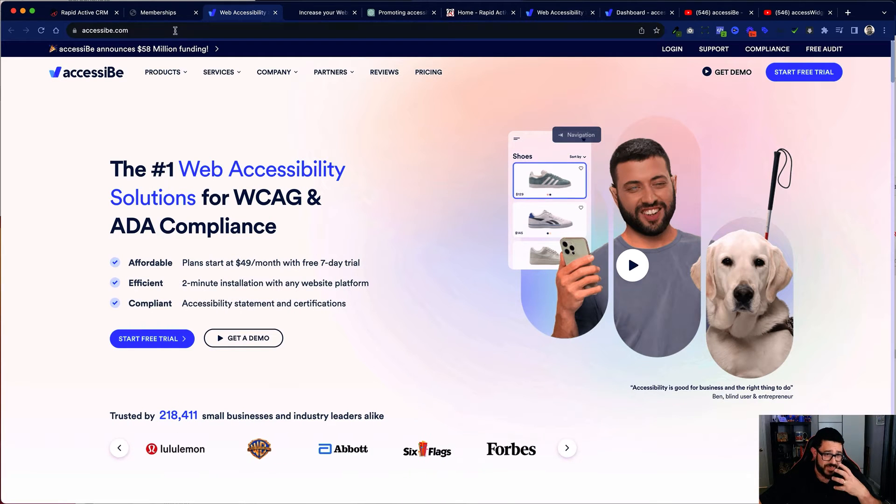
left_click(154, 12)
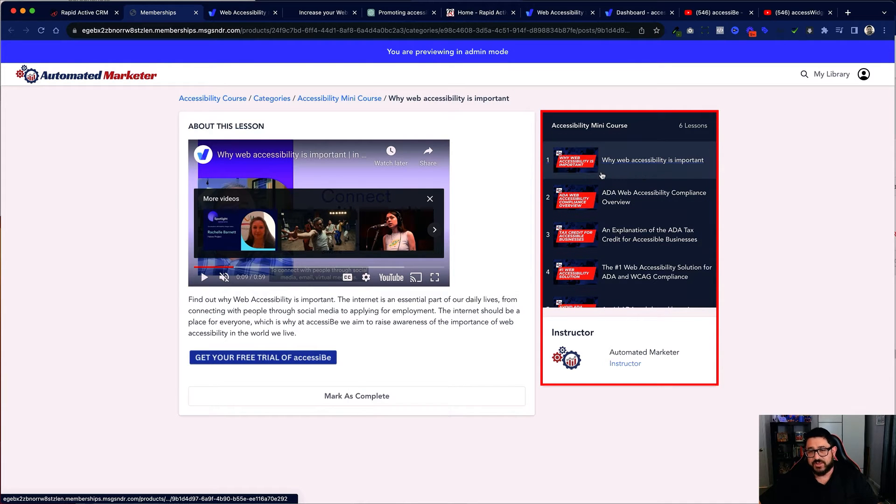
mouse_move(621, 182)
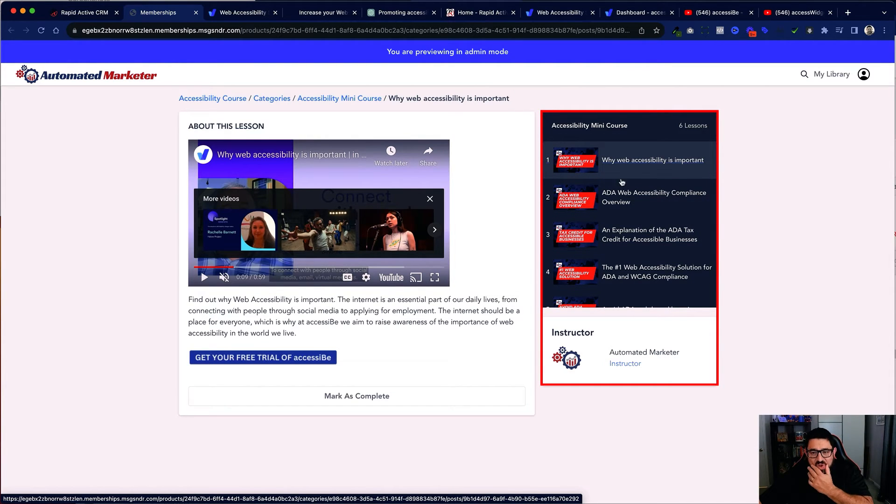
Scroll the six-lesson mini course list in the preview, then return to the CRM tab.
scroll("down", 3)
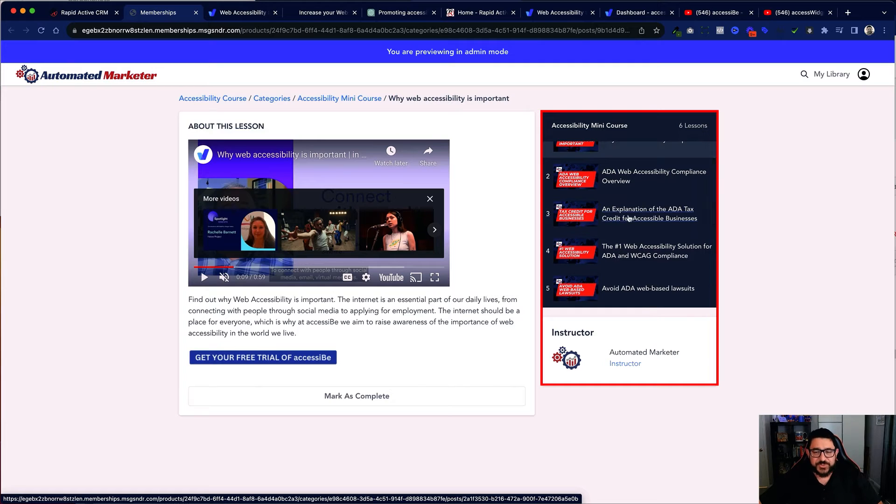
scroll("down", 3)
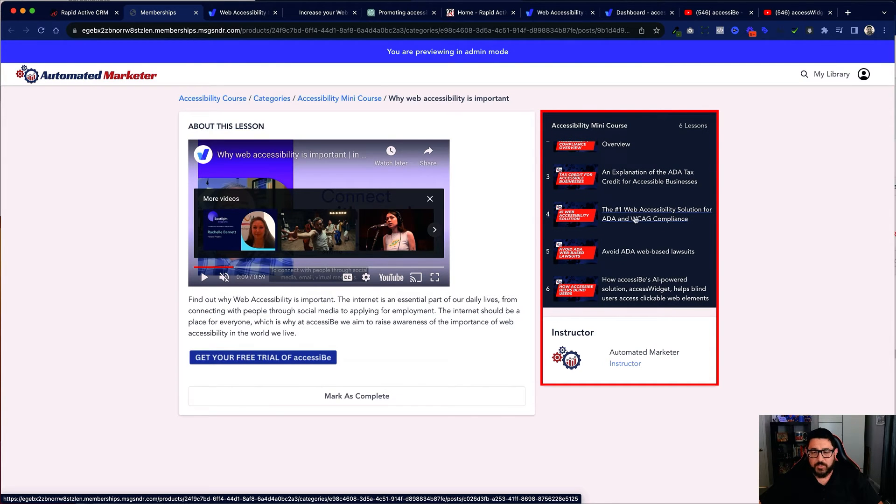
mouse_move(696, 223)
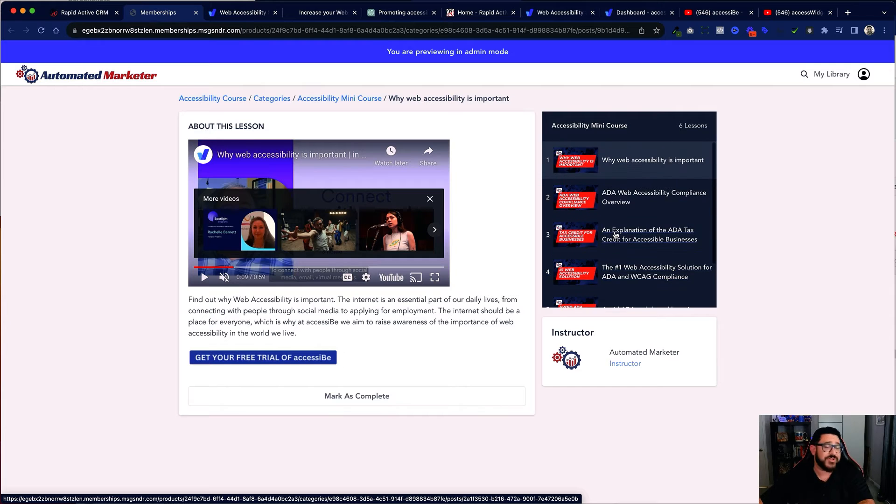
mouse_move(471, 234)
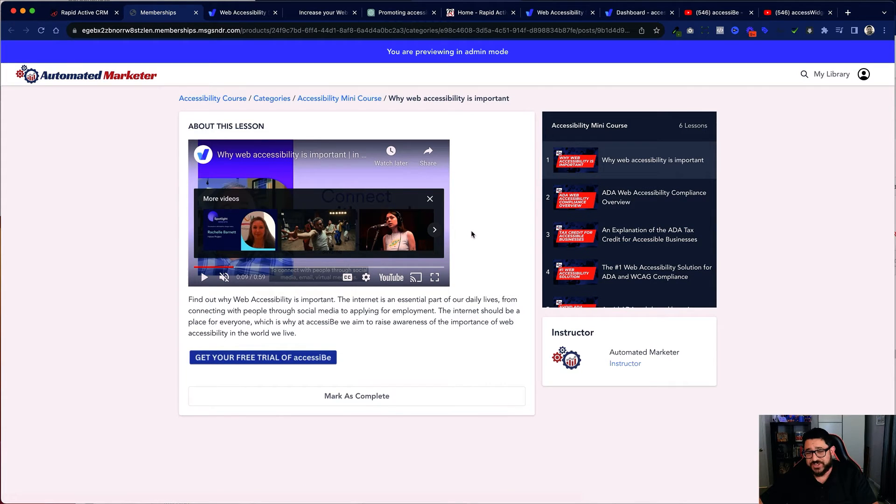
mouse_move(474, 228)
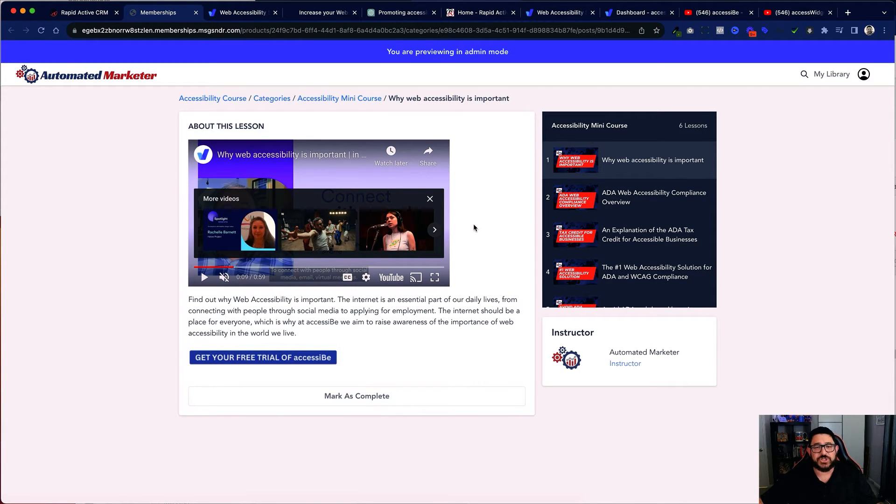
scroll("down", 3)
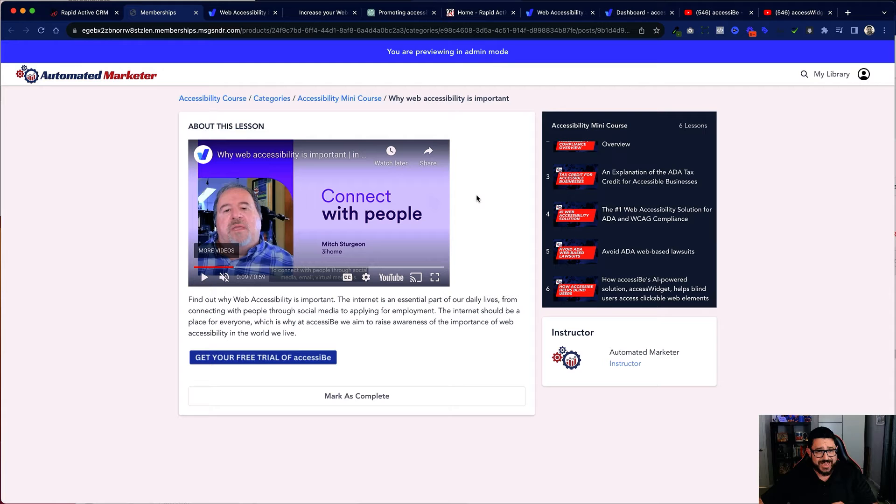
left_click(83, 13)
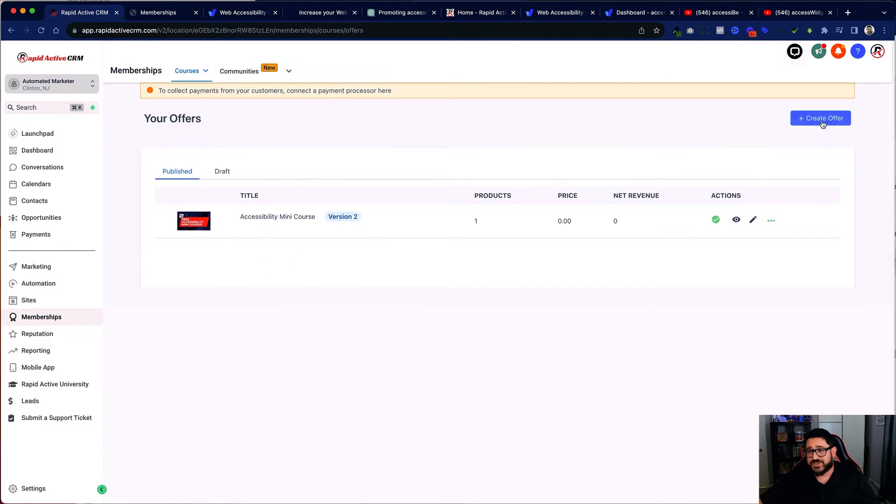
left_click(820, 118)
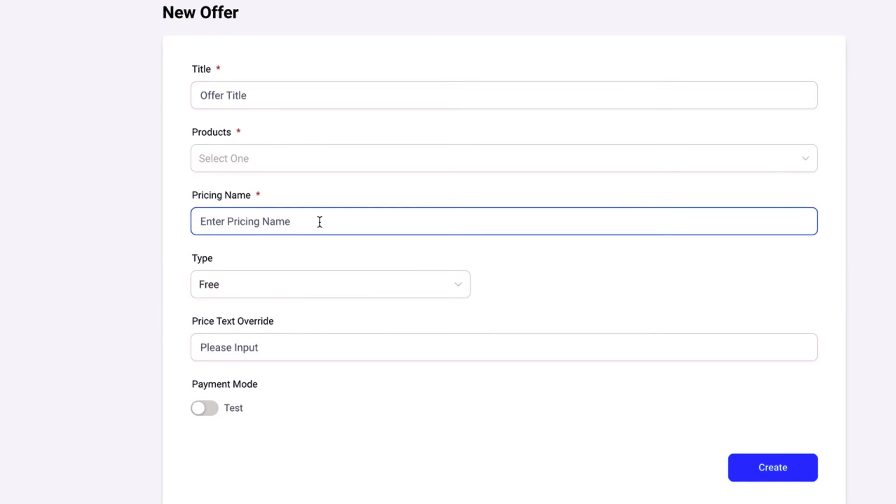
mouse_move(254, 275)
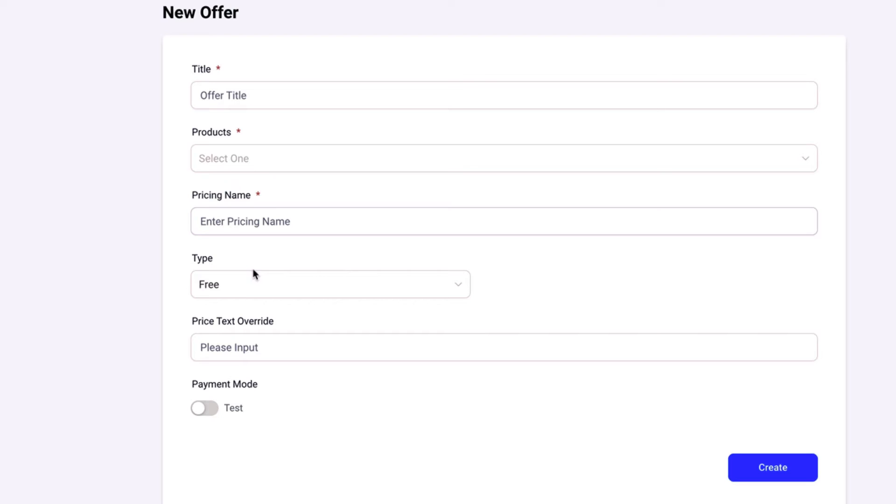
left_click(330, 283)
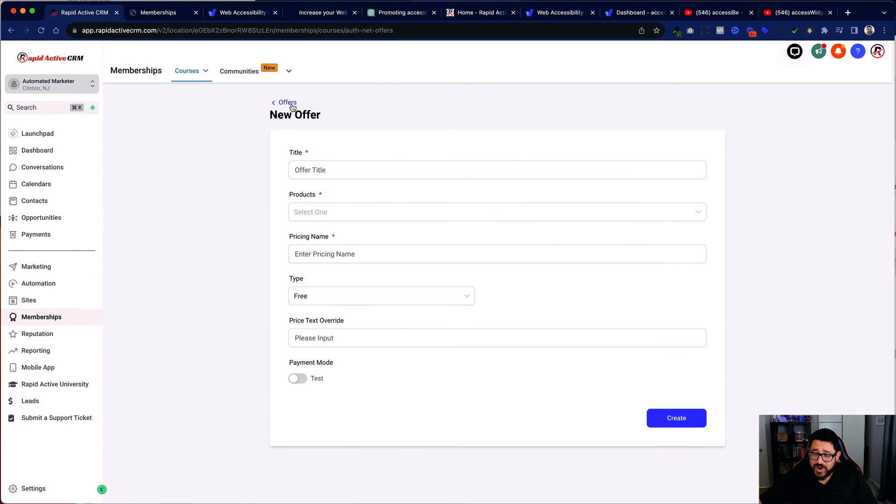
left_click(286, 103)
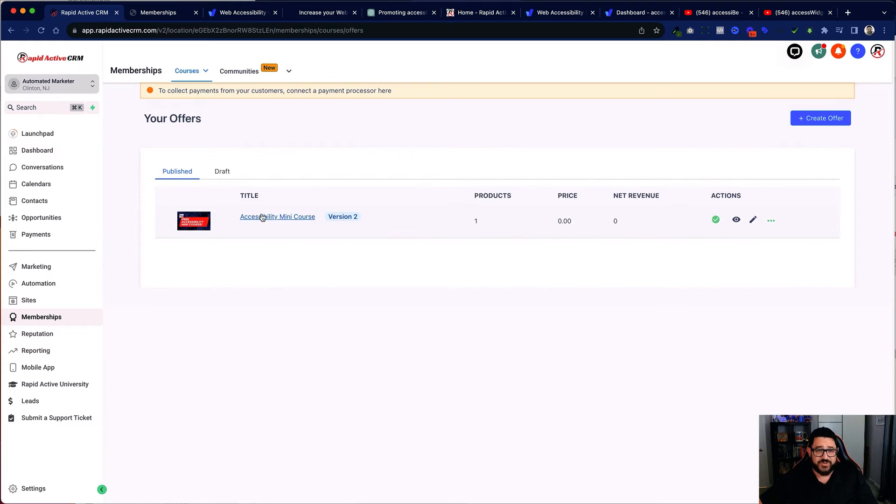
left_click(278, 216)
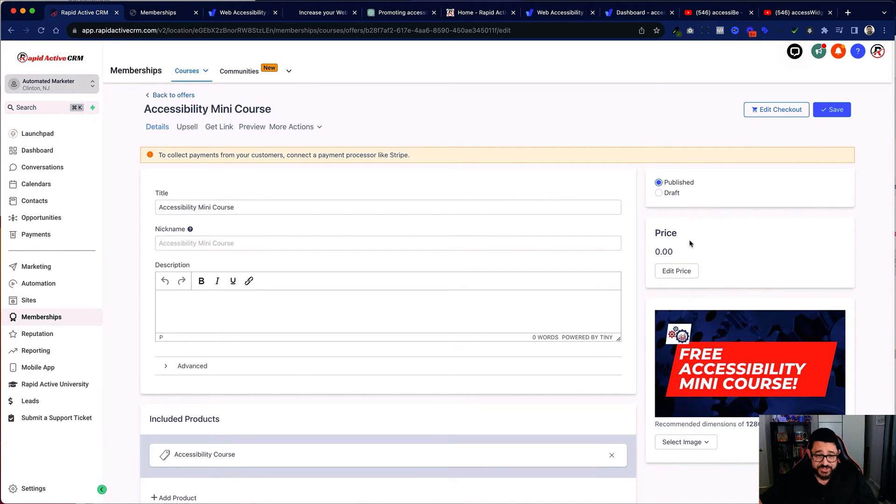
scroll("down", 3)
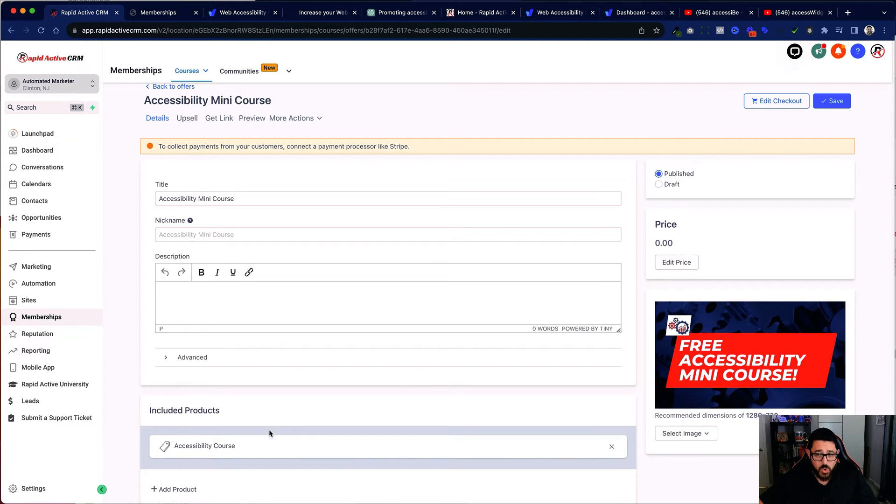
left_click(173, 85)
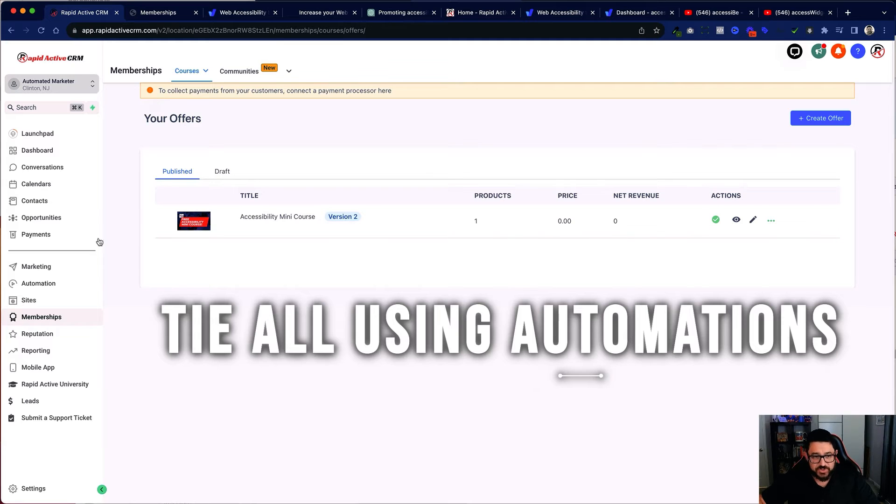
From Automation's Workflow List page 2, open the 012. Accessibility Mini Course workflow and glance at the opt-in page.
left_click(39, 283)
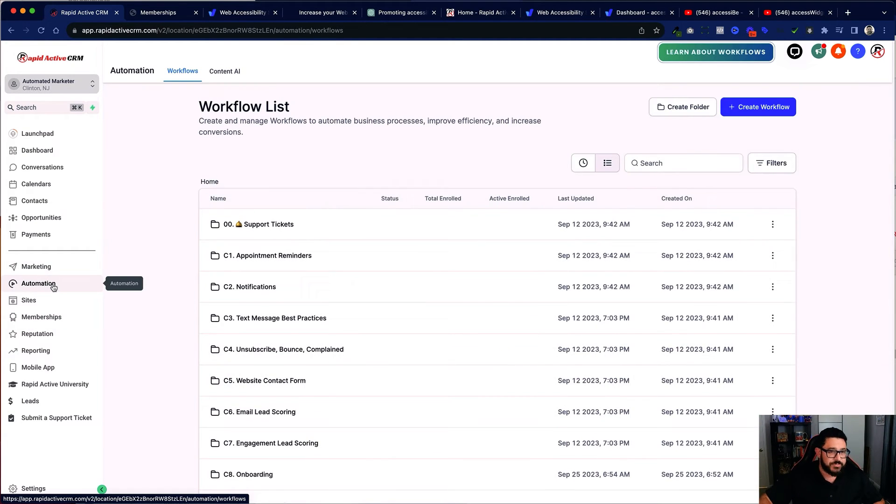
left_click(742, 332)
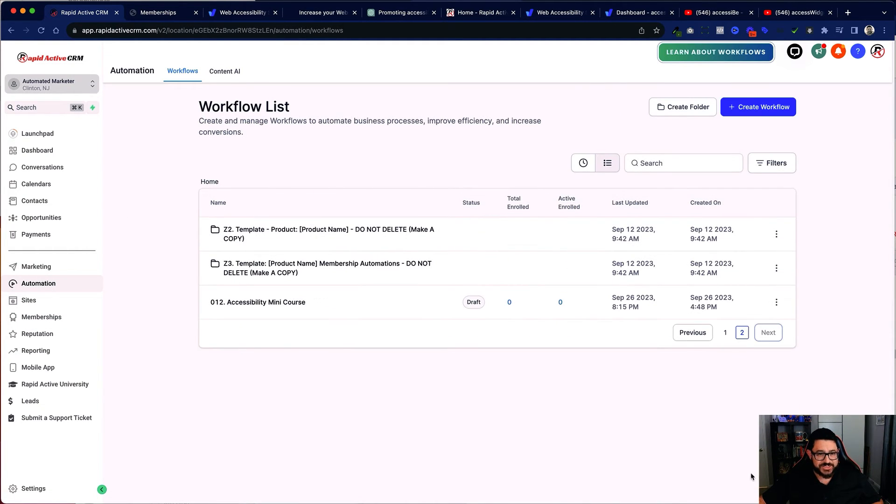
left_click(258, 301)
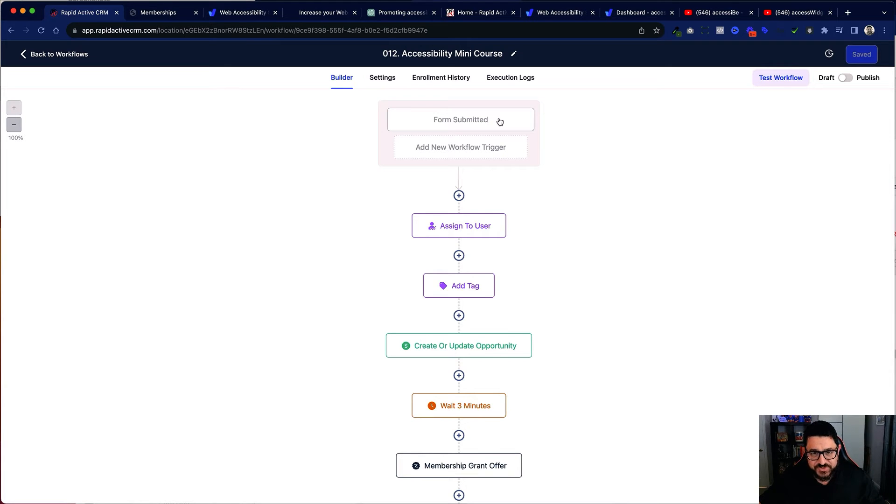
left_click(321, 12)
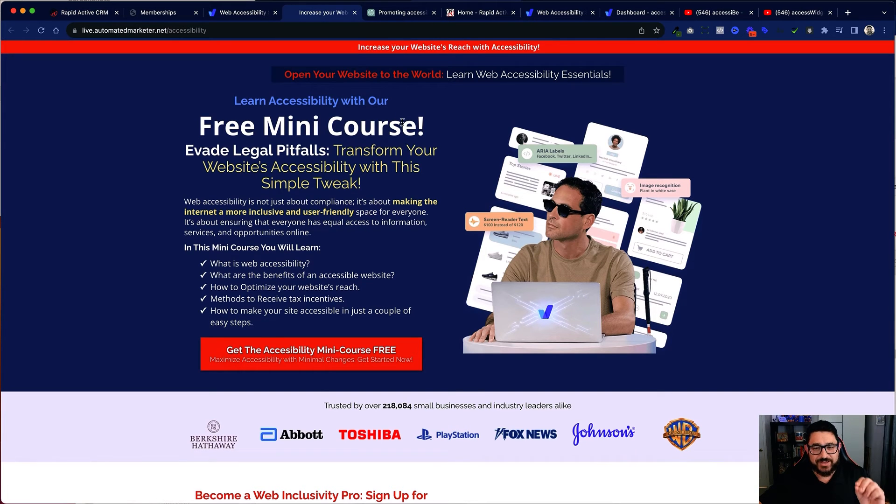
scroll("down", 3)
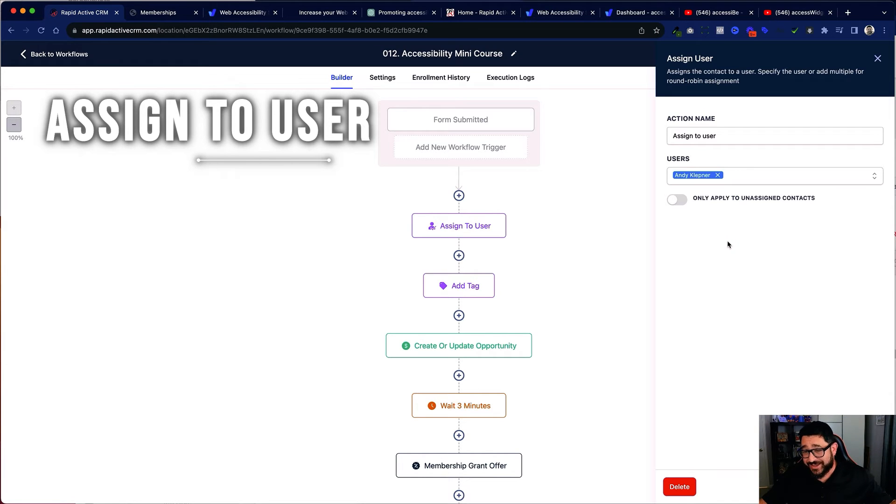
mouse_move(754, 160)
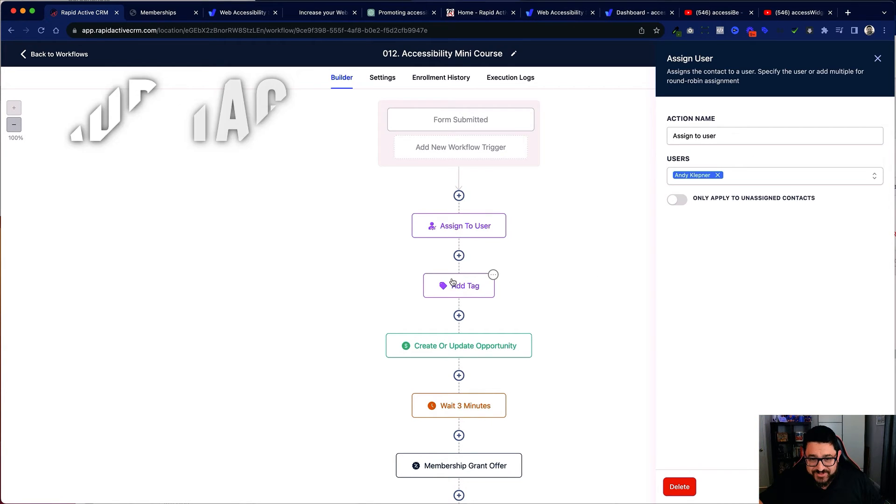
Inspect the Create Or Update Opportunity and Wait 3 Minutes steps, then close the side panel.
left_click(459, 286)
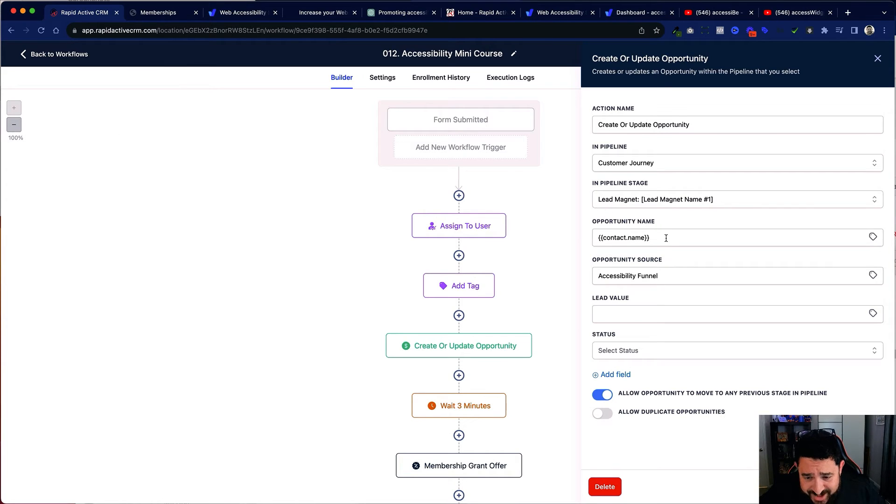
mouse_move(680, 278)
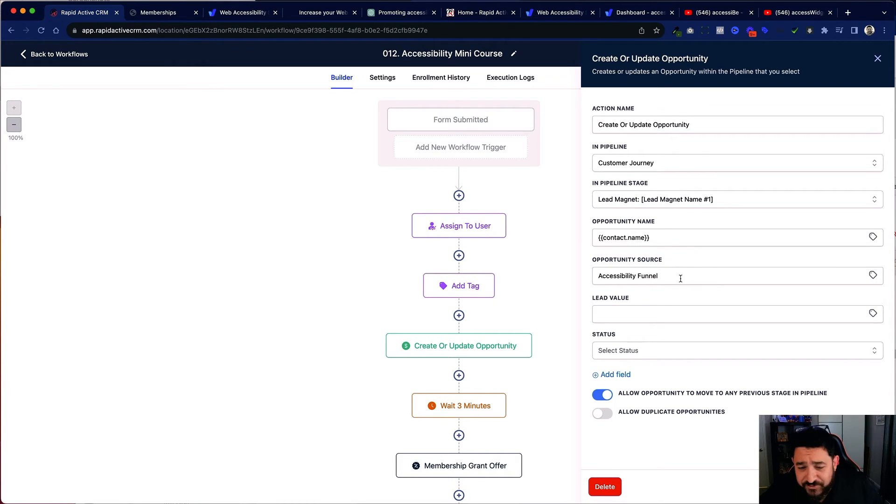
scroll("down", 3)
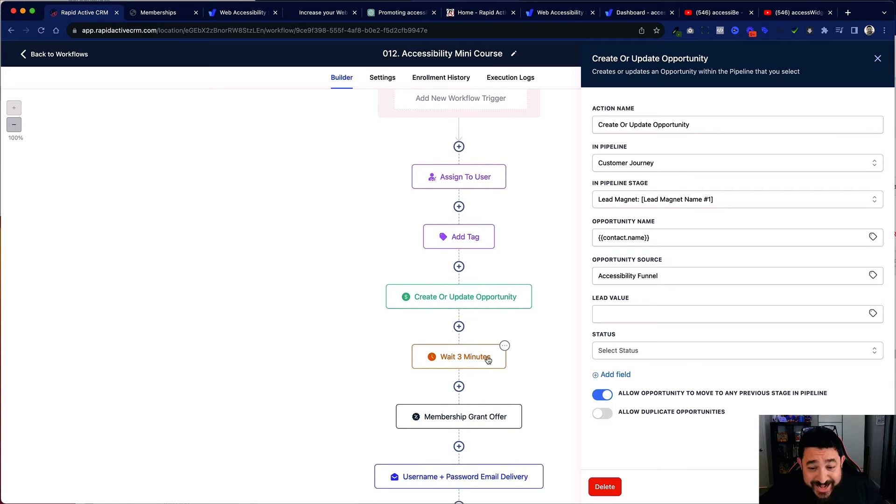
left_click(459, 356)
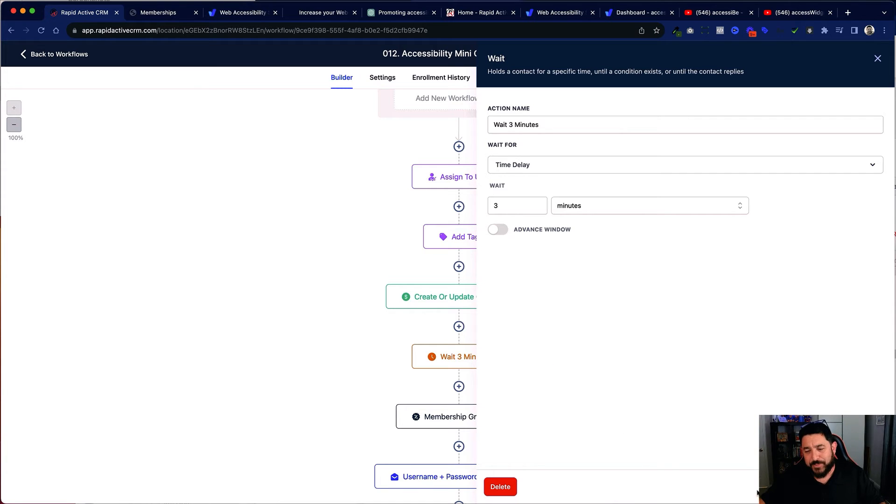
left_click(877, 58)
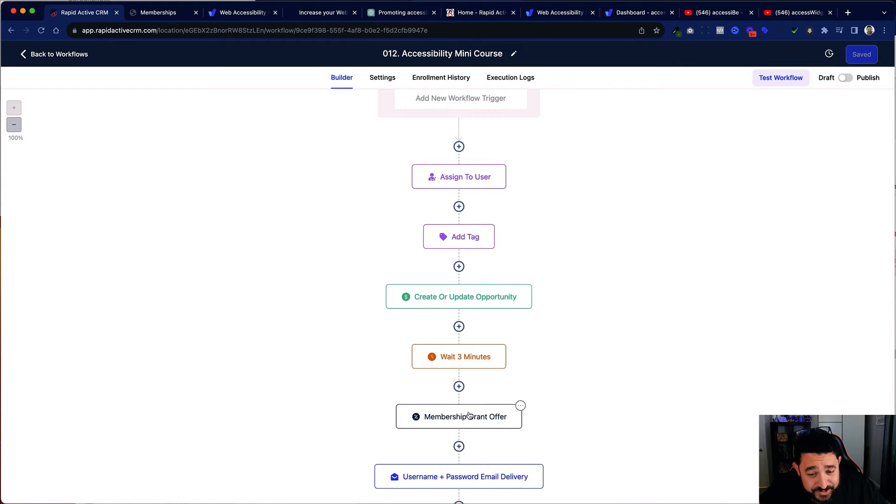
Review the Username + Password Email Delivery message, peek at the lesson preview tab, then open the first nurture email.
left_click(458, 416)
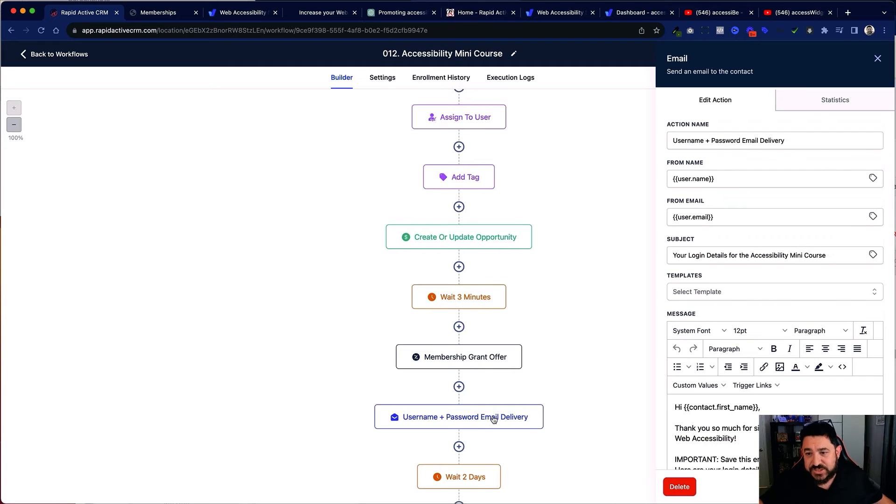
scroll("down", 3)
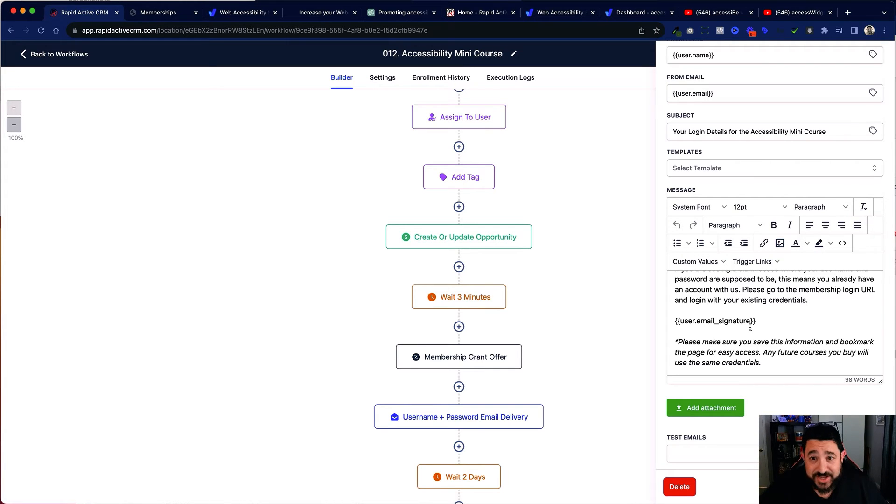
left_click(159, 12)
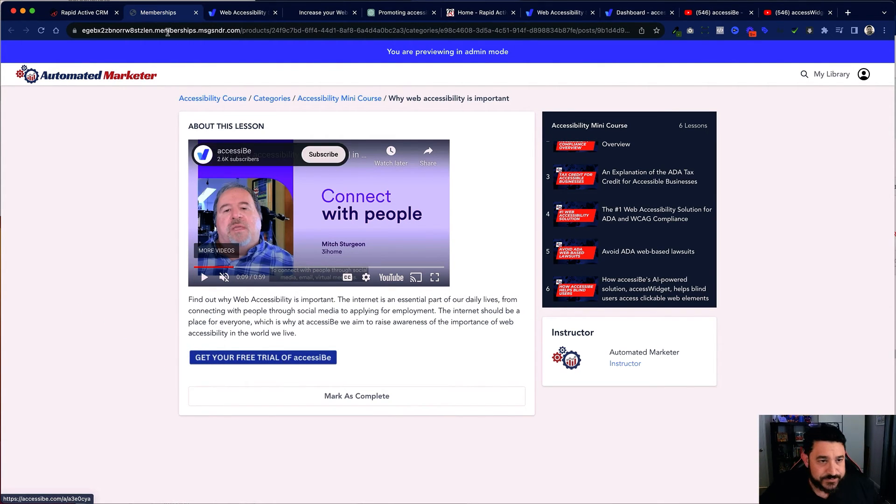
left_click(83, 12)
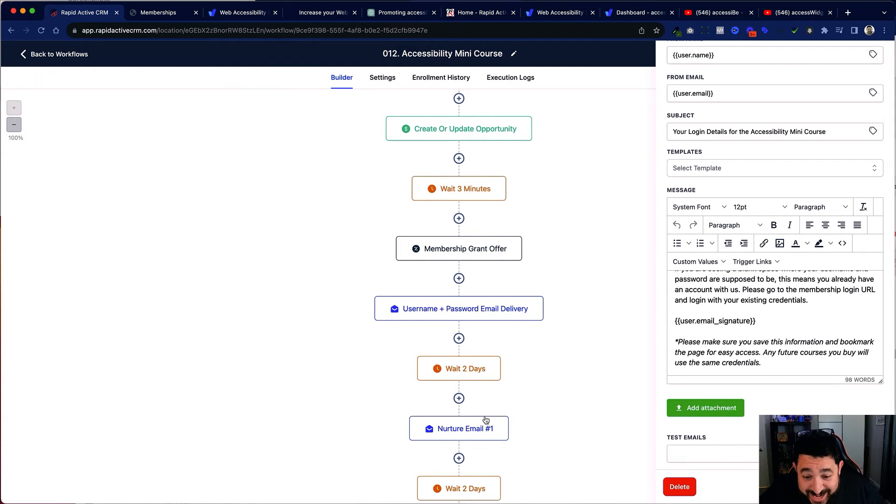
left_click(458, 429)
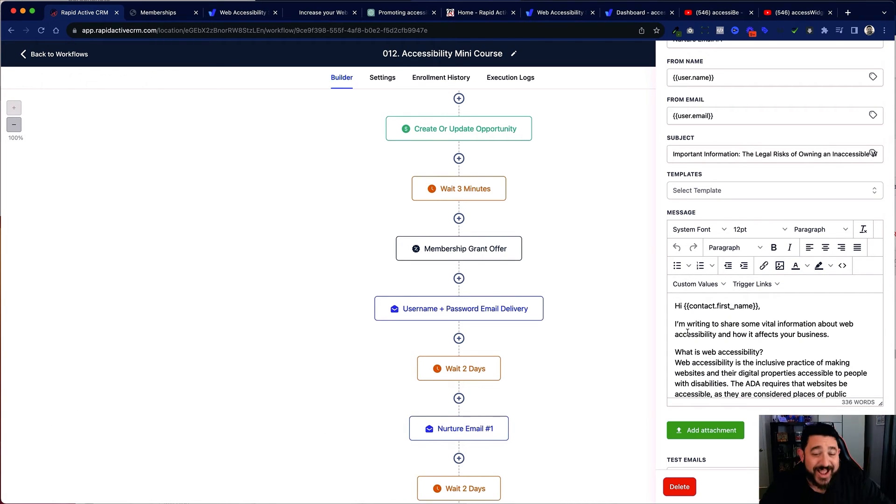
Open the second 2-day wait and Nurture Email #2 about website reach and read through its message.
scroll("down", 3)
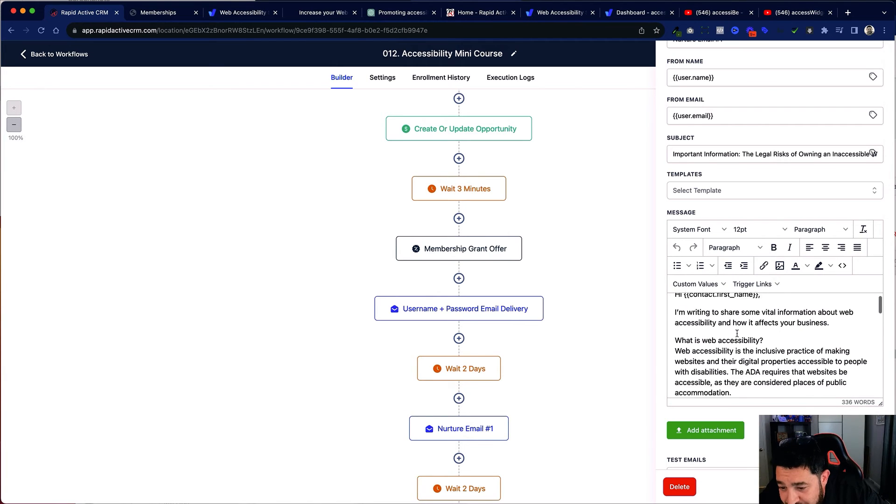
scroll("down", 3)
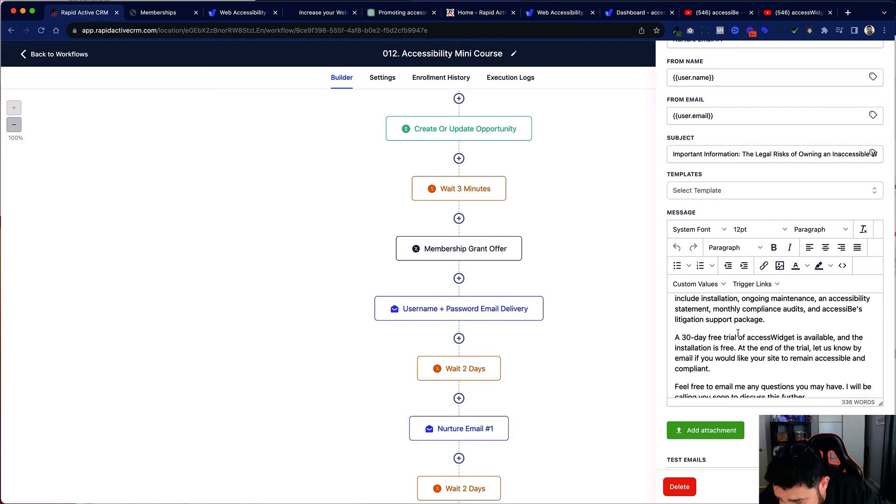
left_click(458, 367)
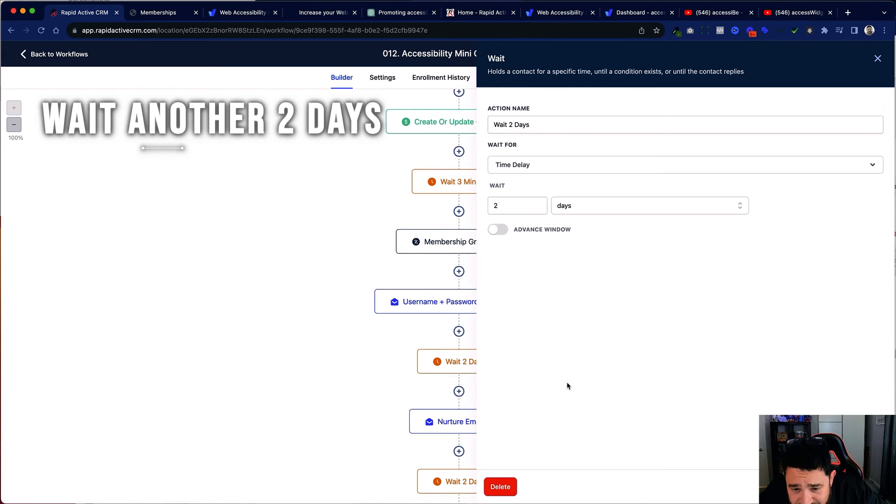
left_click(458, 440)
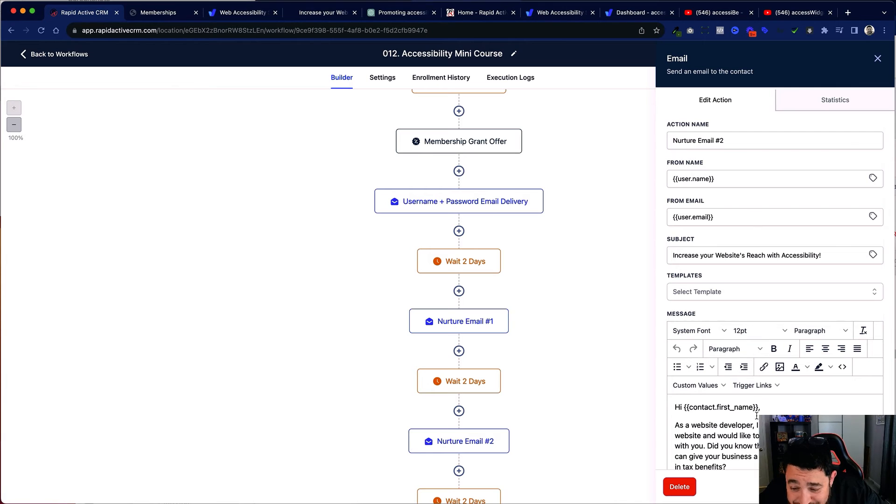
scroll("down", 3)
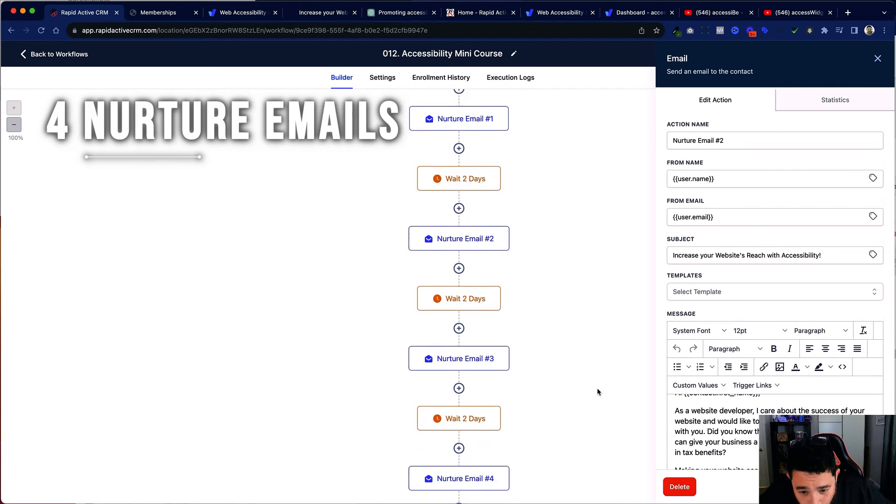
scroll("down", 3)
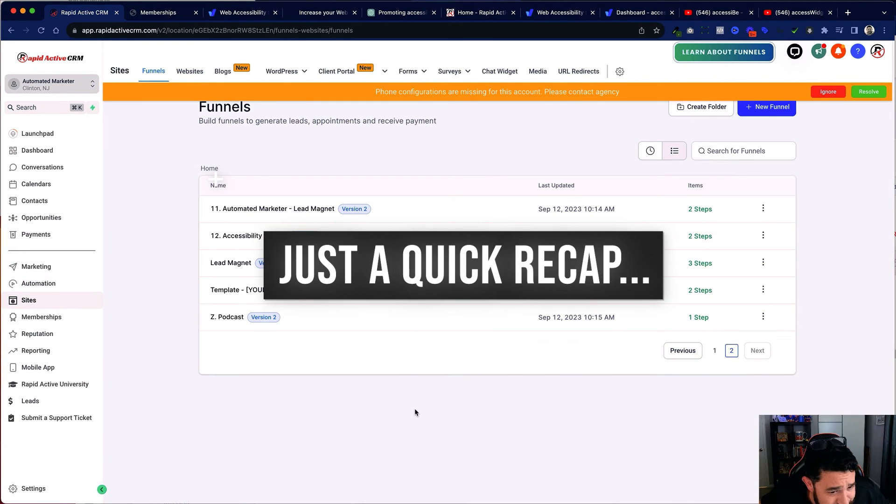
Open 12. Accessibility Funnel and view its live opt-in page in a browser tab.
left_click(236, 235)
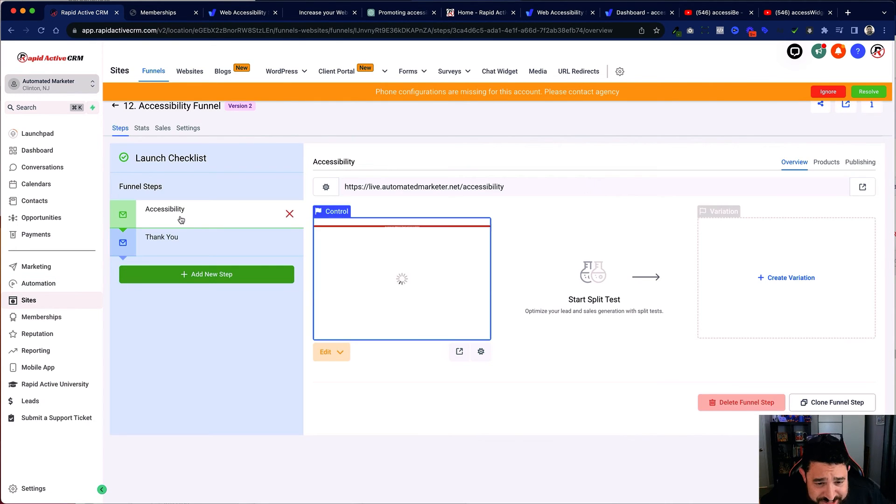
left_click(322, 13)
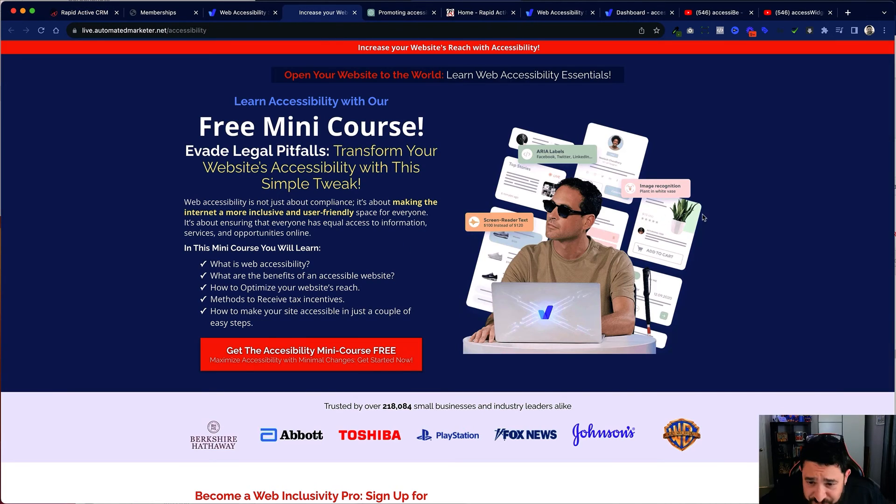
scroll("down", 3)
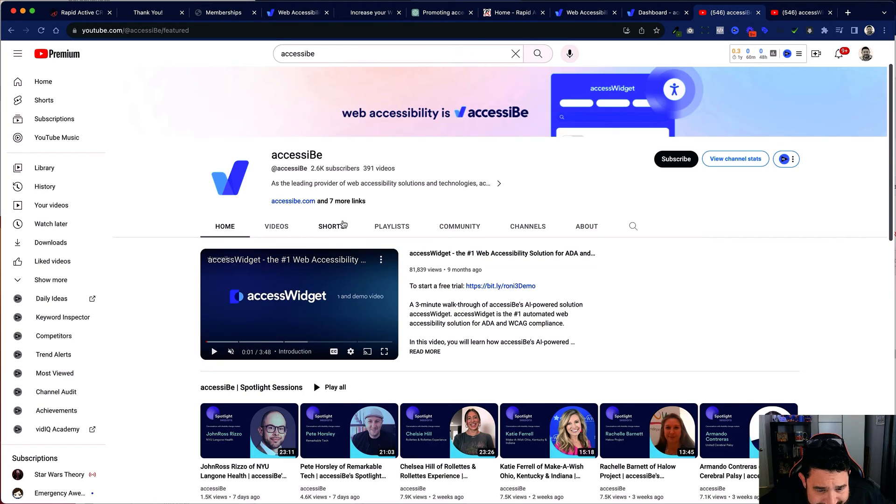
From accessiBe's Playlists, open the 'accessiBe Reviews | People With Disabilities' playlist.
left_click(392, 226)
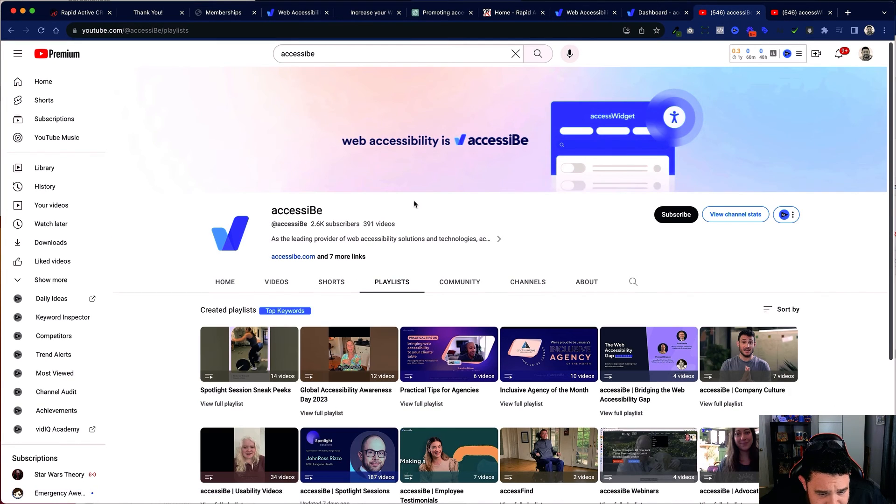
scroll("down", 3)
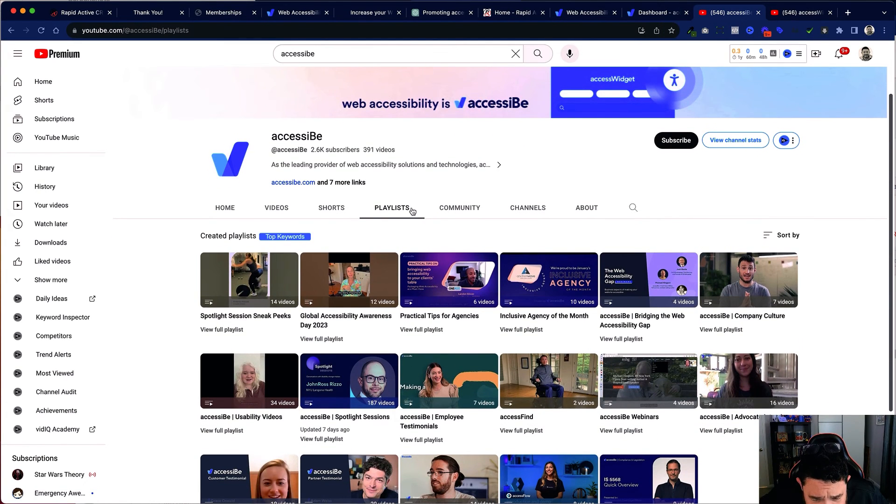
scroll("down", 3)
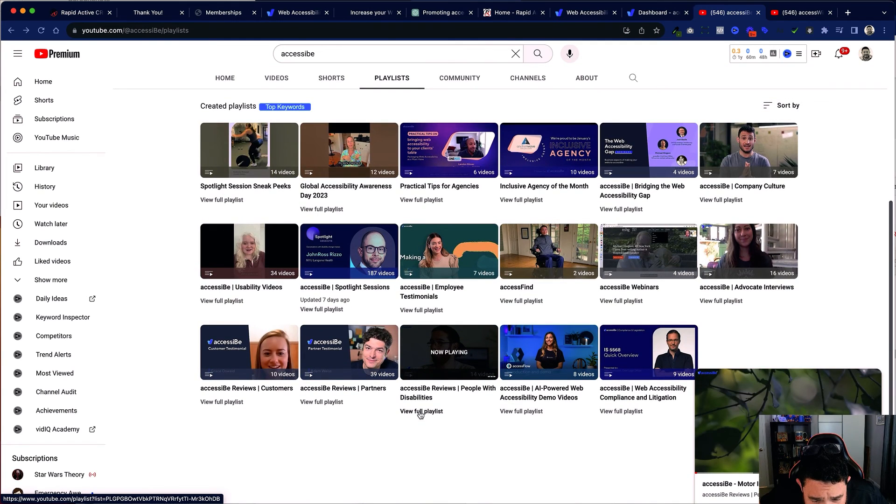
left_click(421, 410)
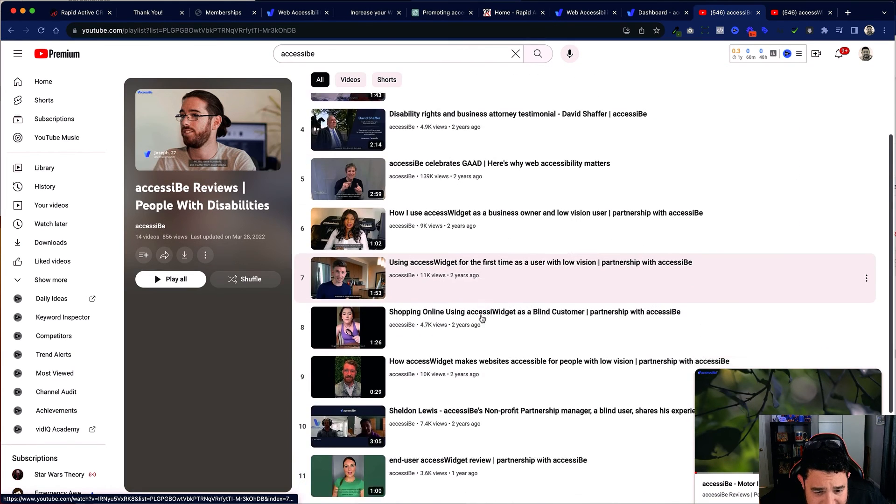
Get the playlist's Share > Embed code and show it embedded on the live Thank You page.
scroll("down", 3)
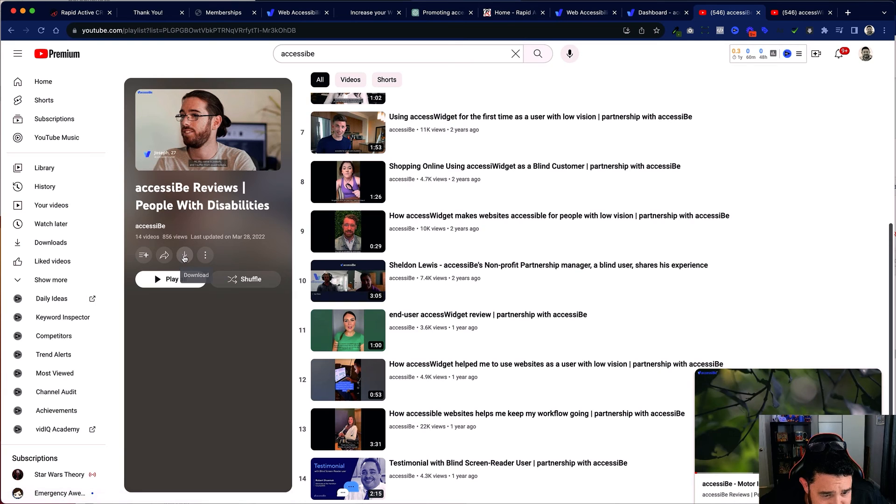
left_click(165, 255)
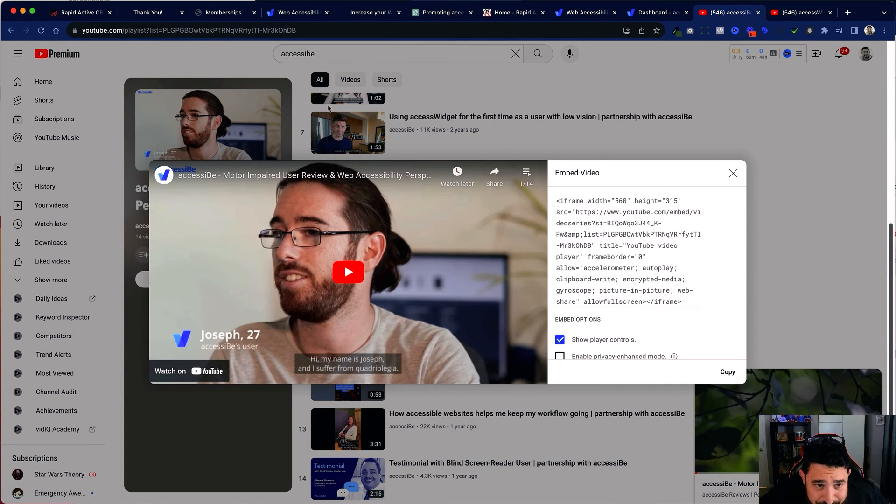
left_click(147, 12)
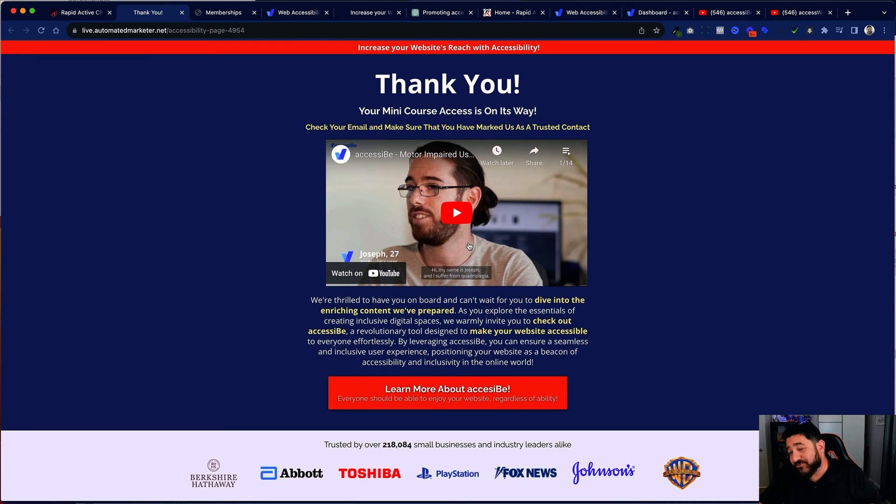
mouse_move(469, 245)
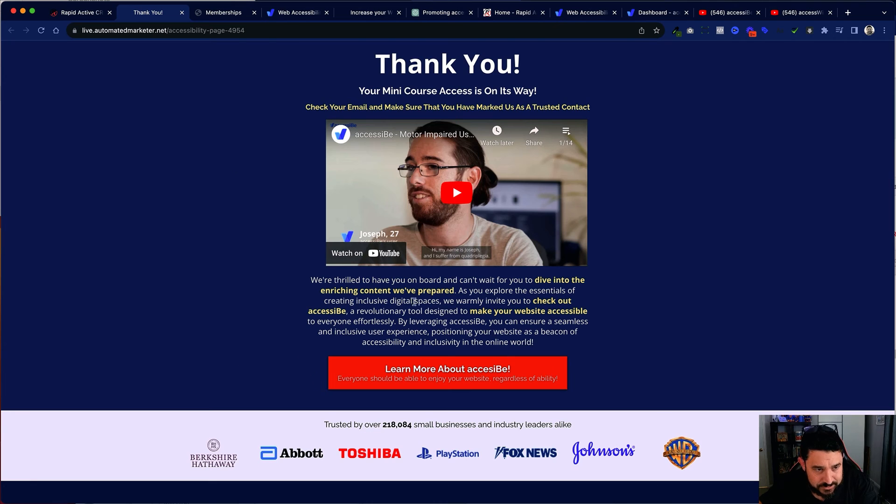
Via Memberships > Courses > Products, revisit the Accessibility Course outline, then head to Automation.
left_click(81, 13)
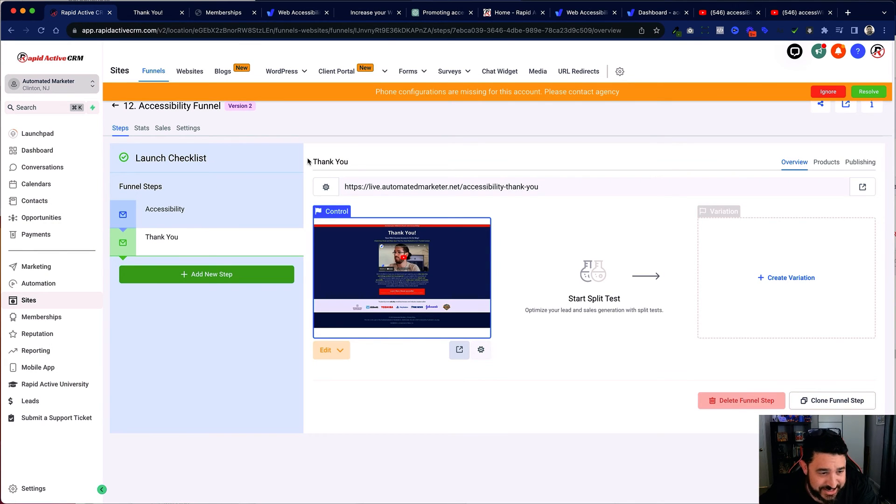
left_click(41, 316)
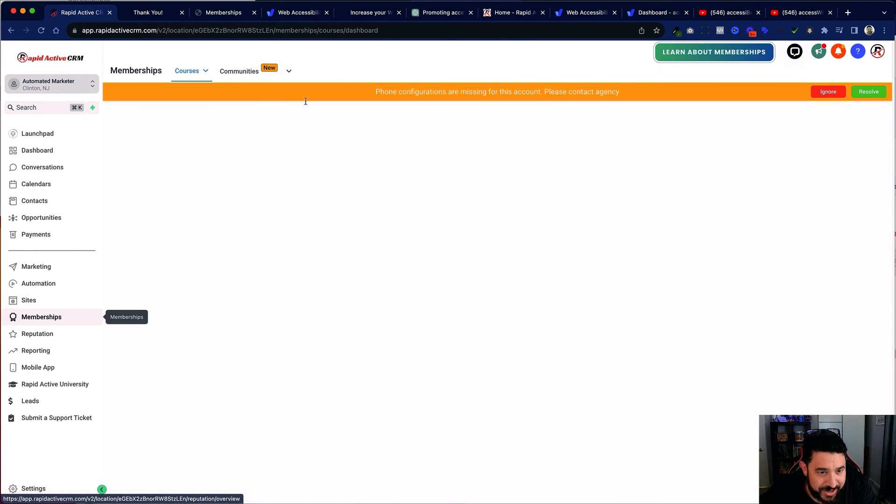
left_click(187, 70)
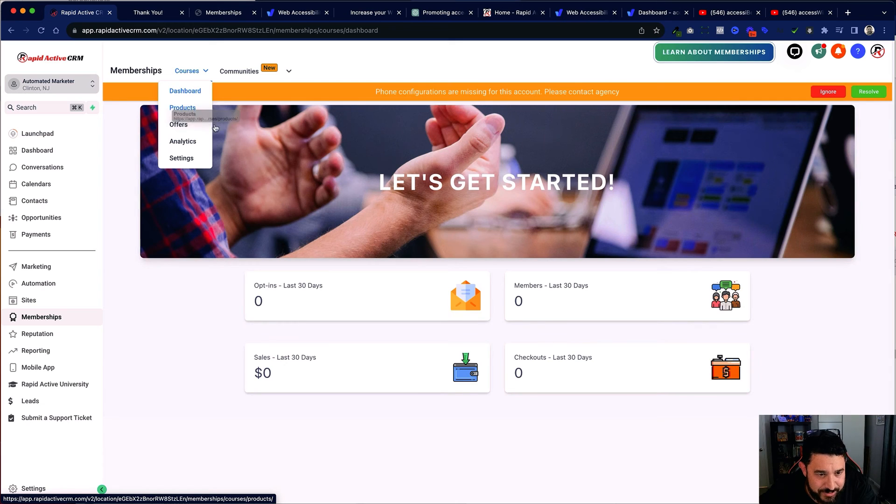
left_click(182, 108)
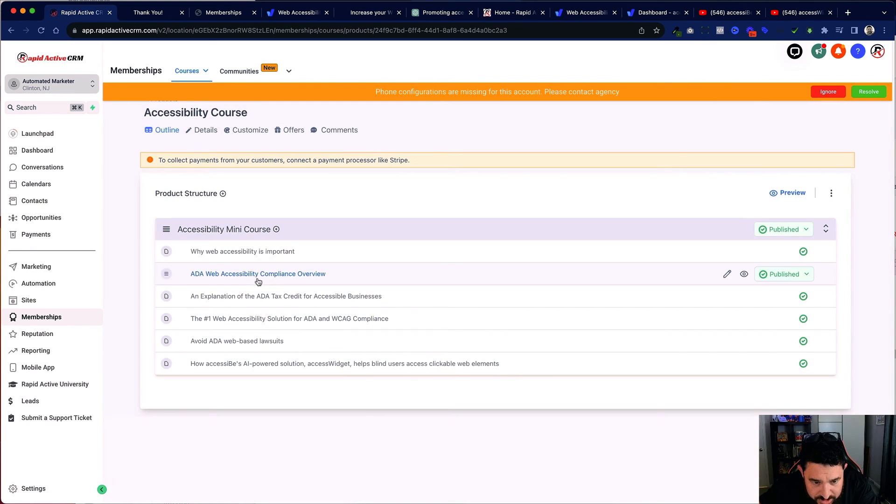
mouse_move(257, 293)
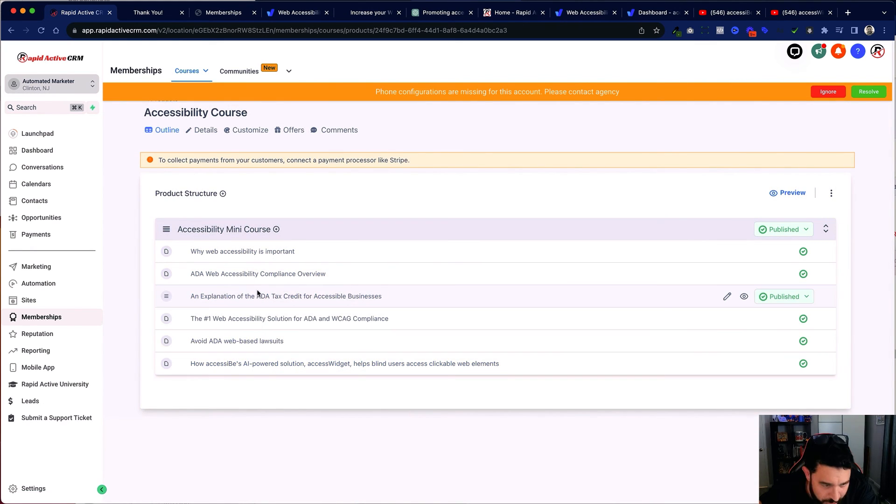
left_click(39, 284)
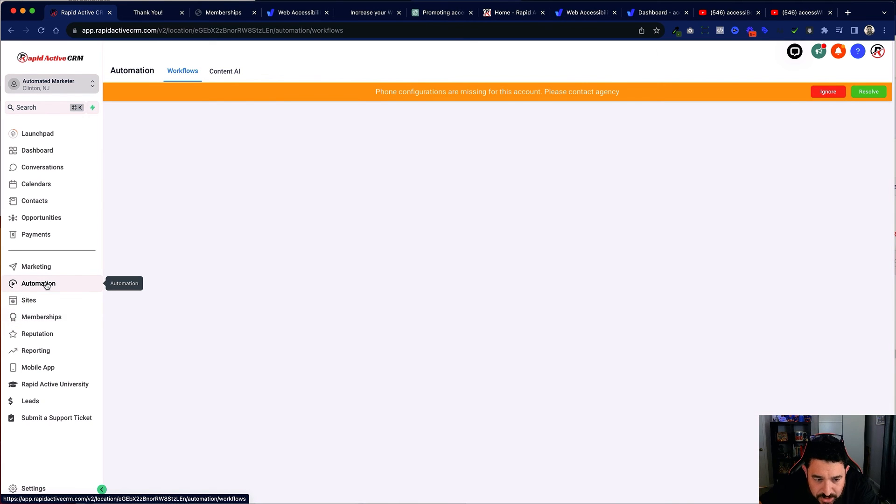
Scroll the 012. Accessibility Mini Course workflow from form submission through Nurture Email #4, then go Back to Workflows.
left_click(38, 283)
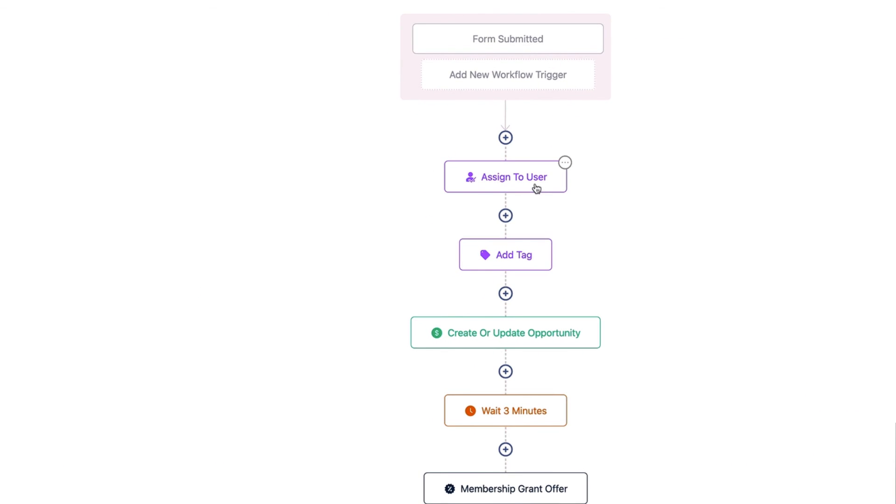
scroll("down", 3)
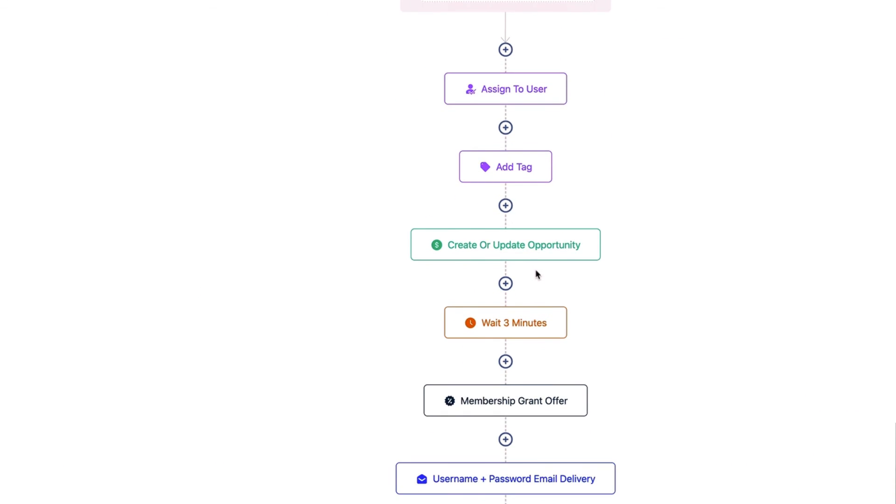
scroll("down", 3)
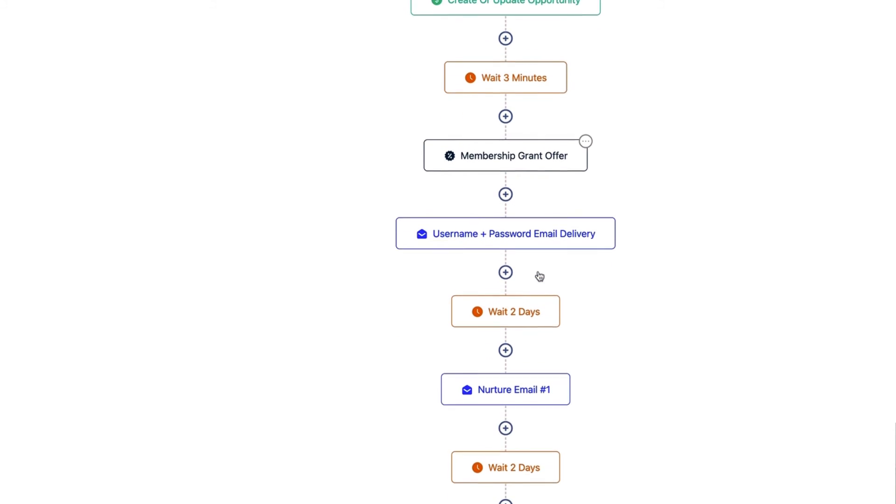
scroll("down", 3)
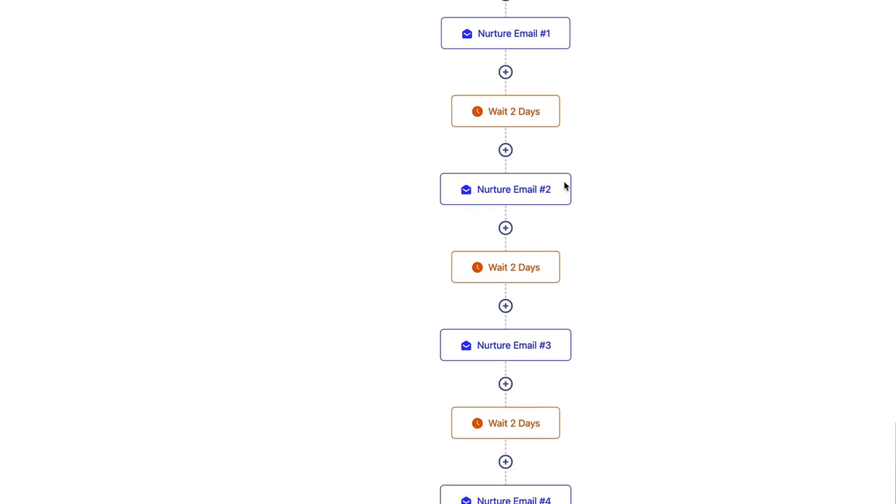
scroll("down", 3)
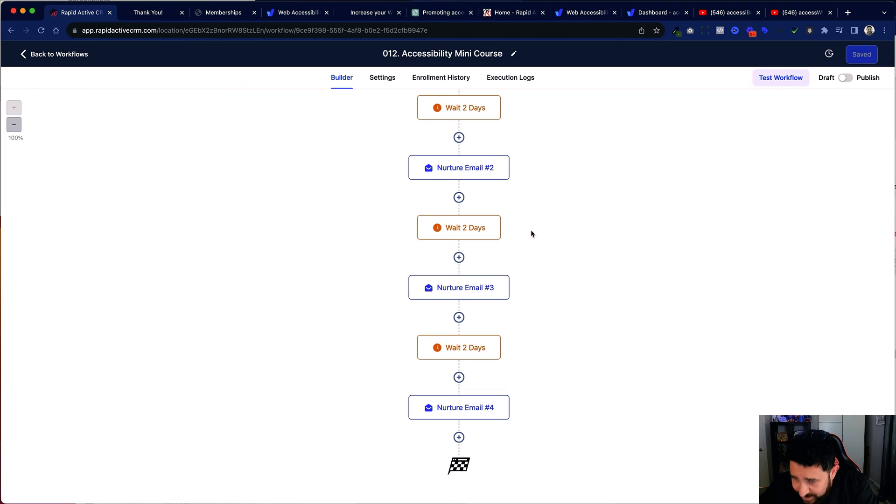
left_click(57, 54)
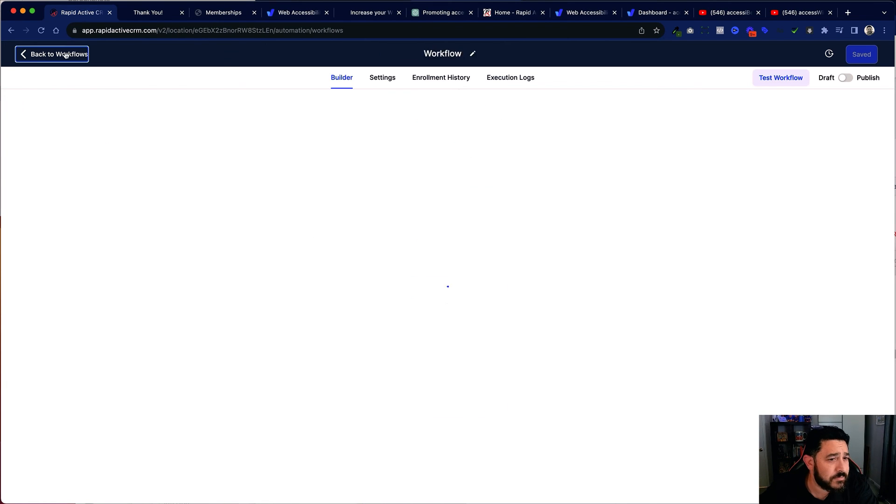